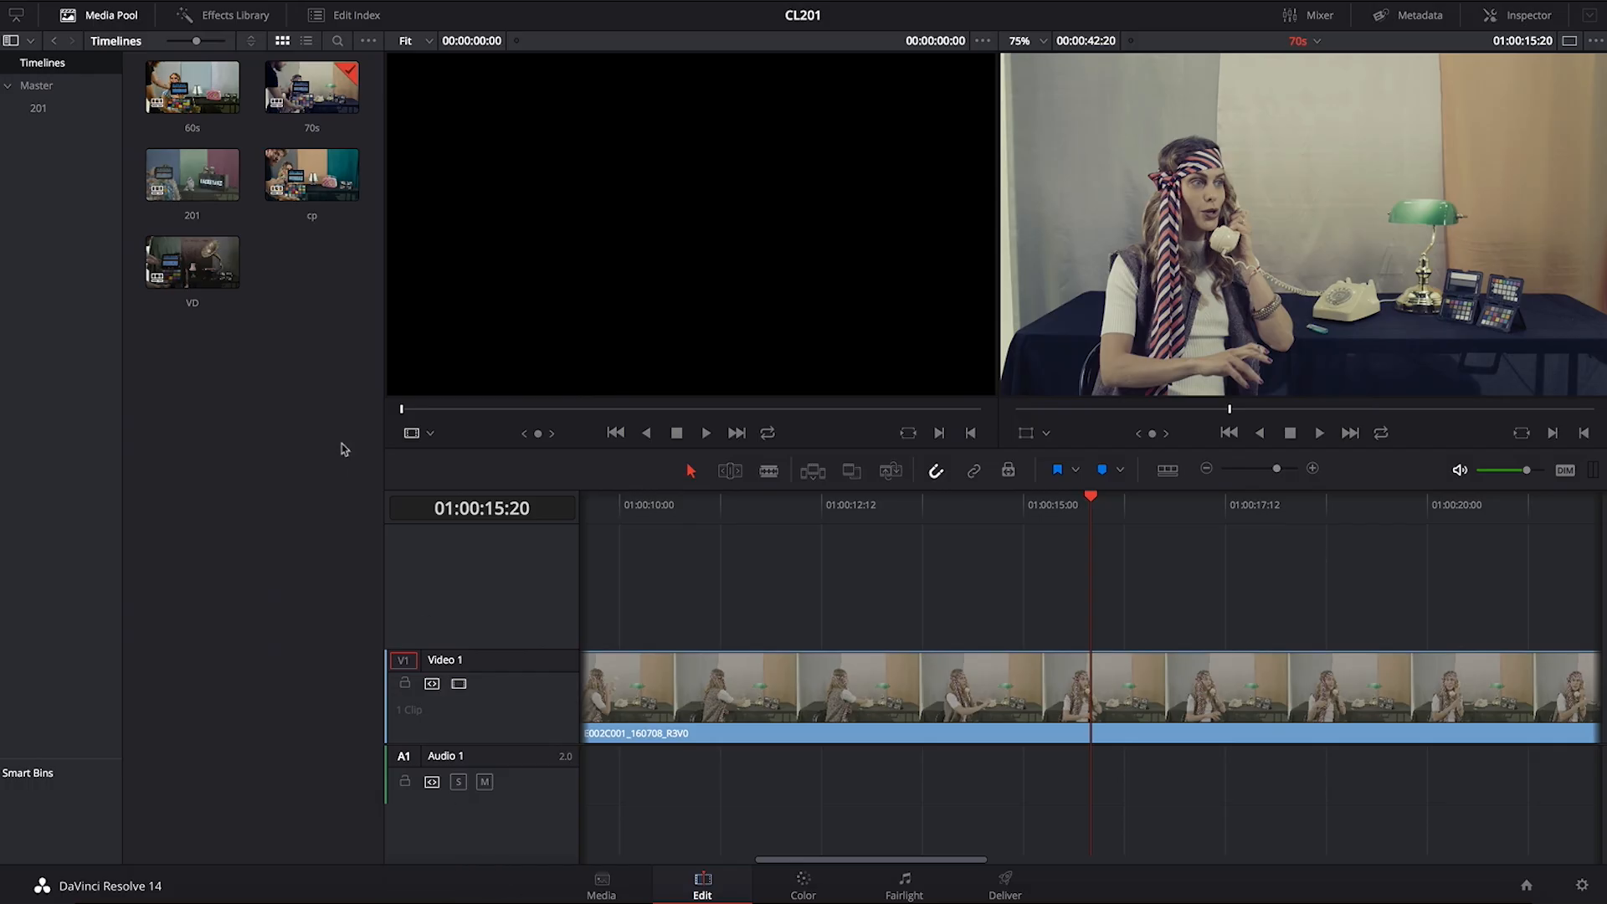
mouse_move(308, 325)
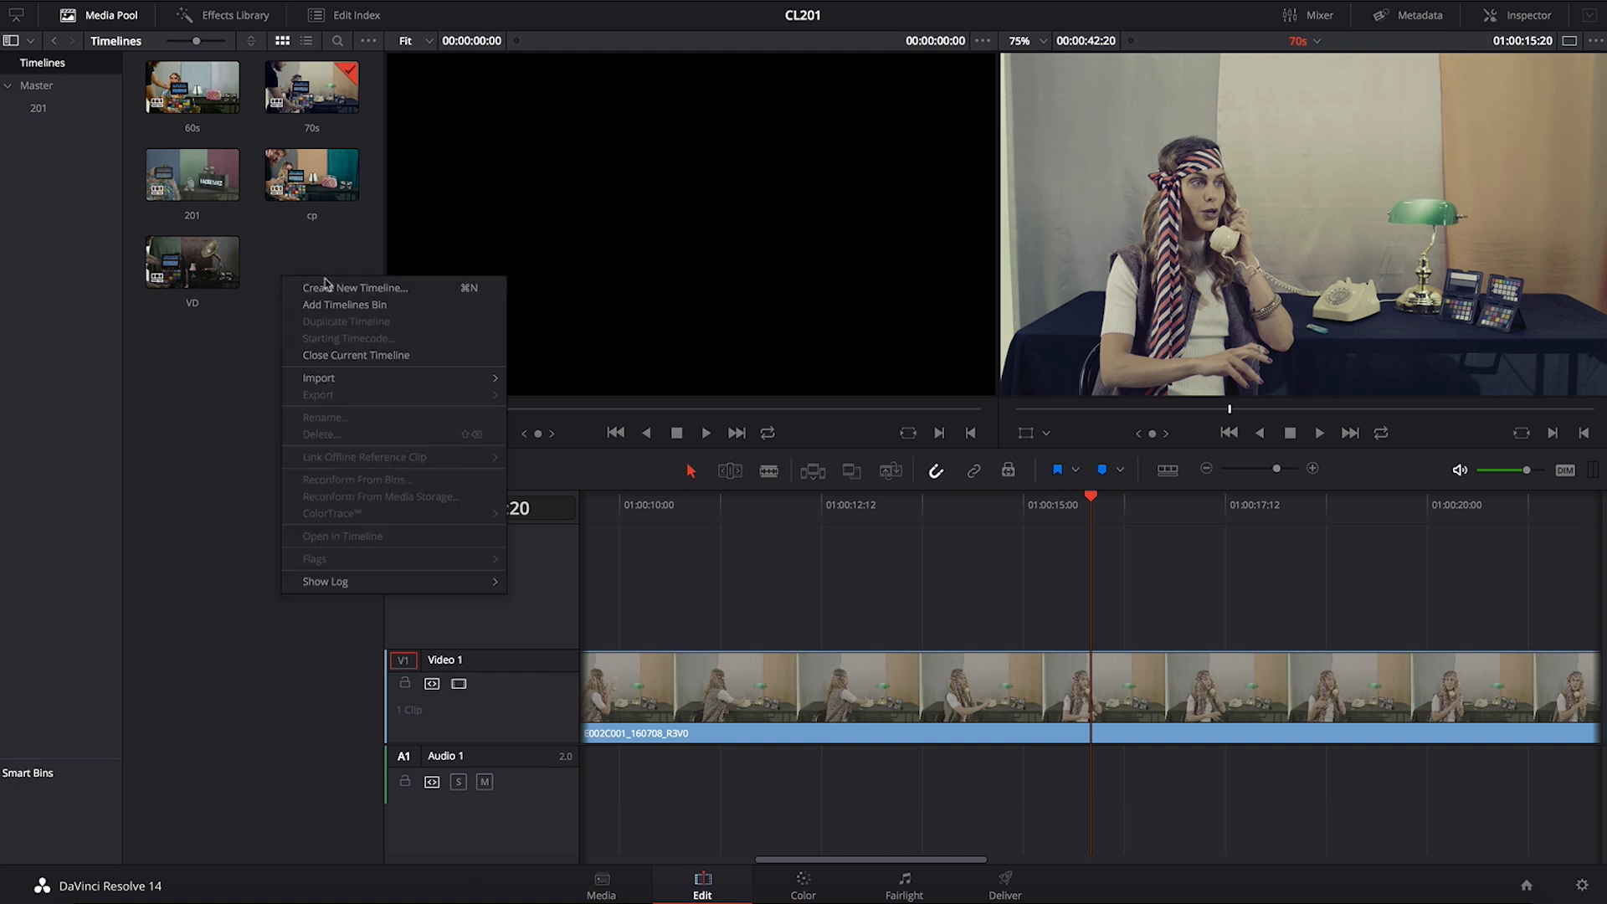
mouse_move(332, 293)
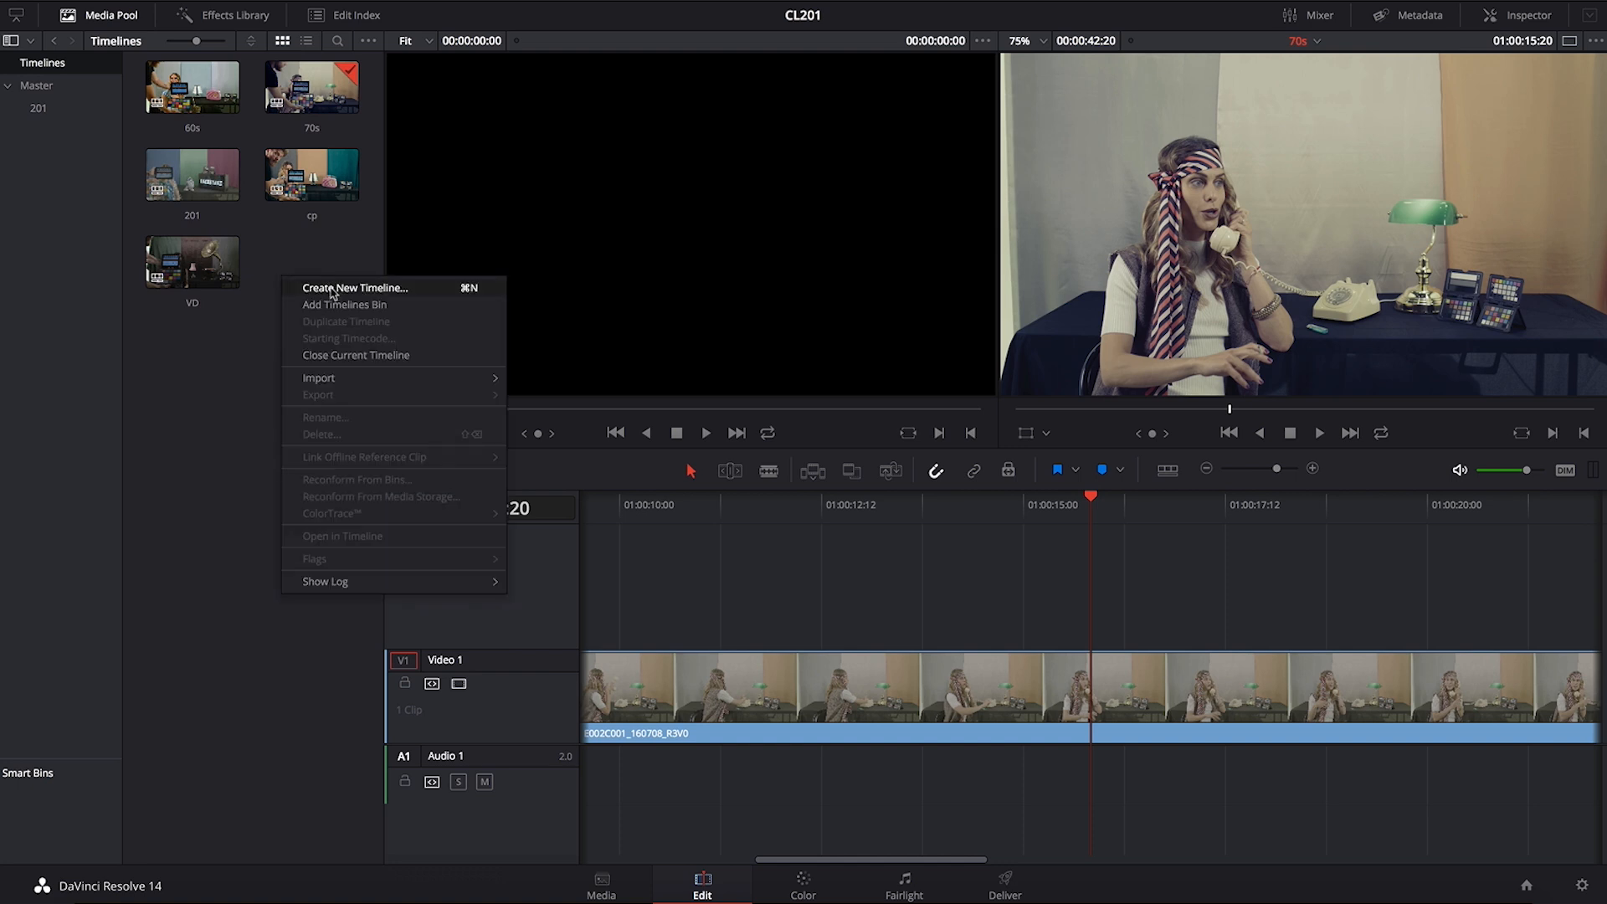
Create a new empty timeline named '80s' from the Timelines bin.
left_click(355, 288)
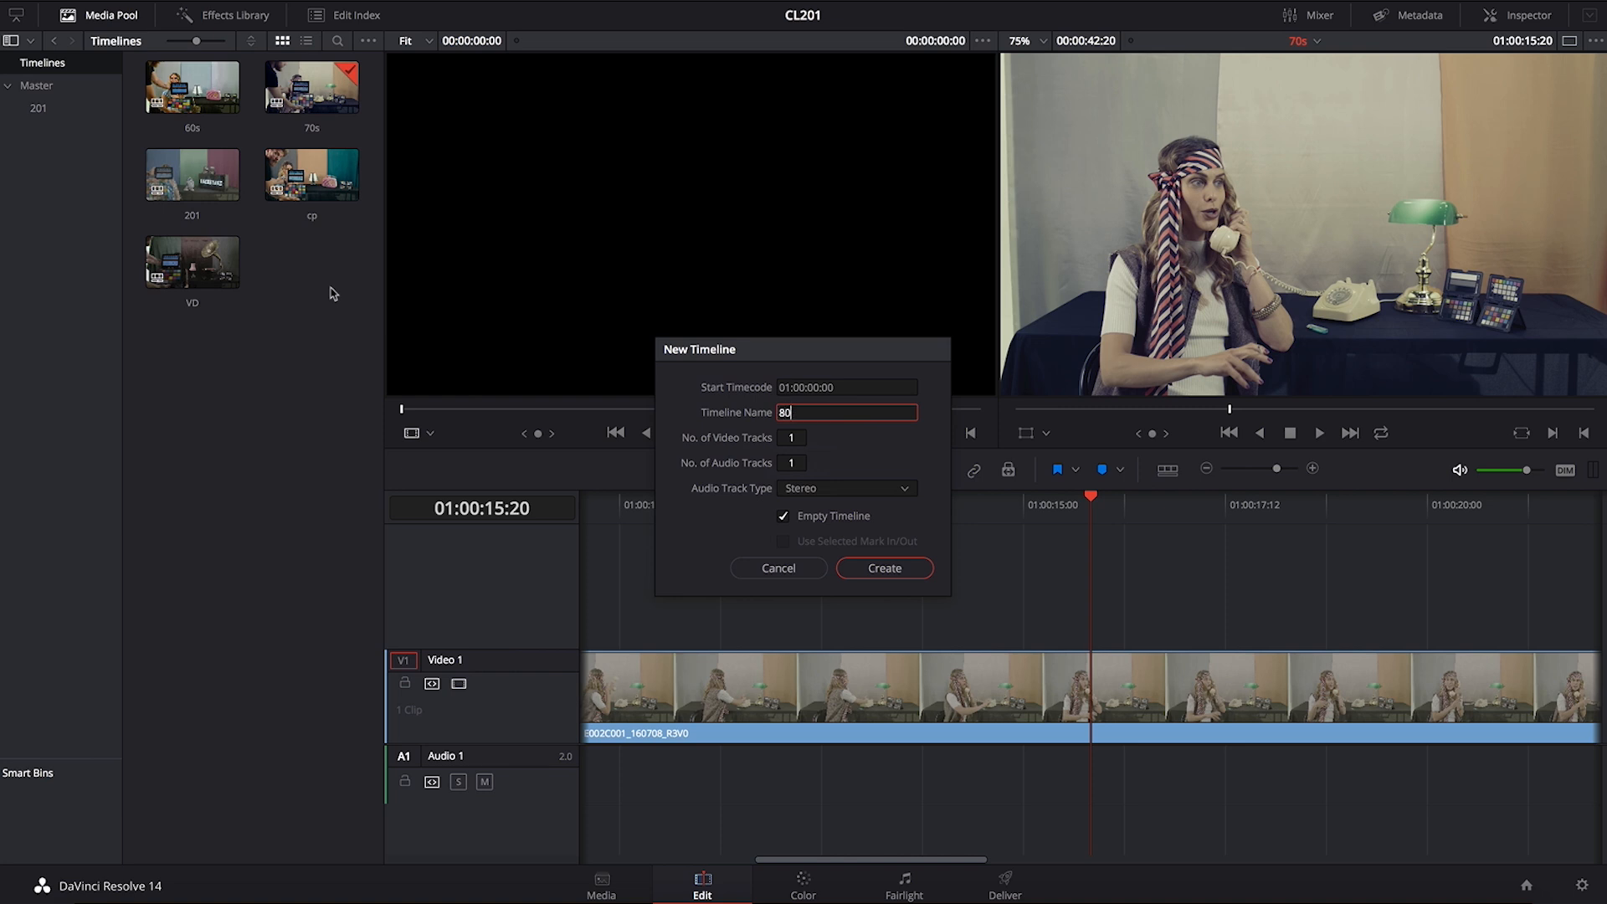
left_click(884, 568)
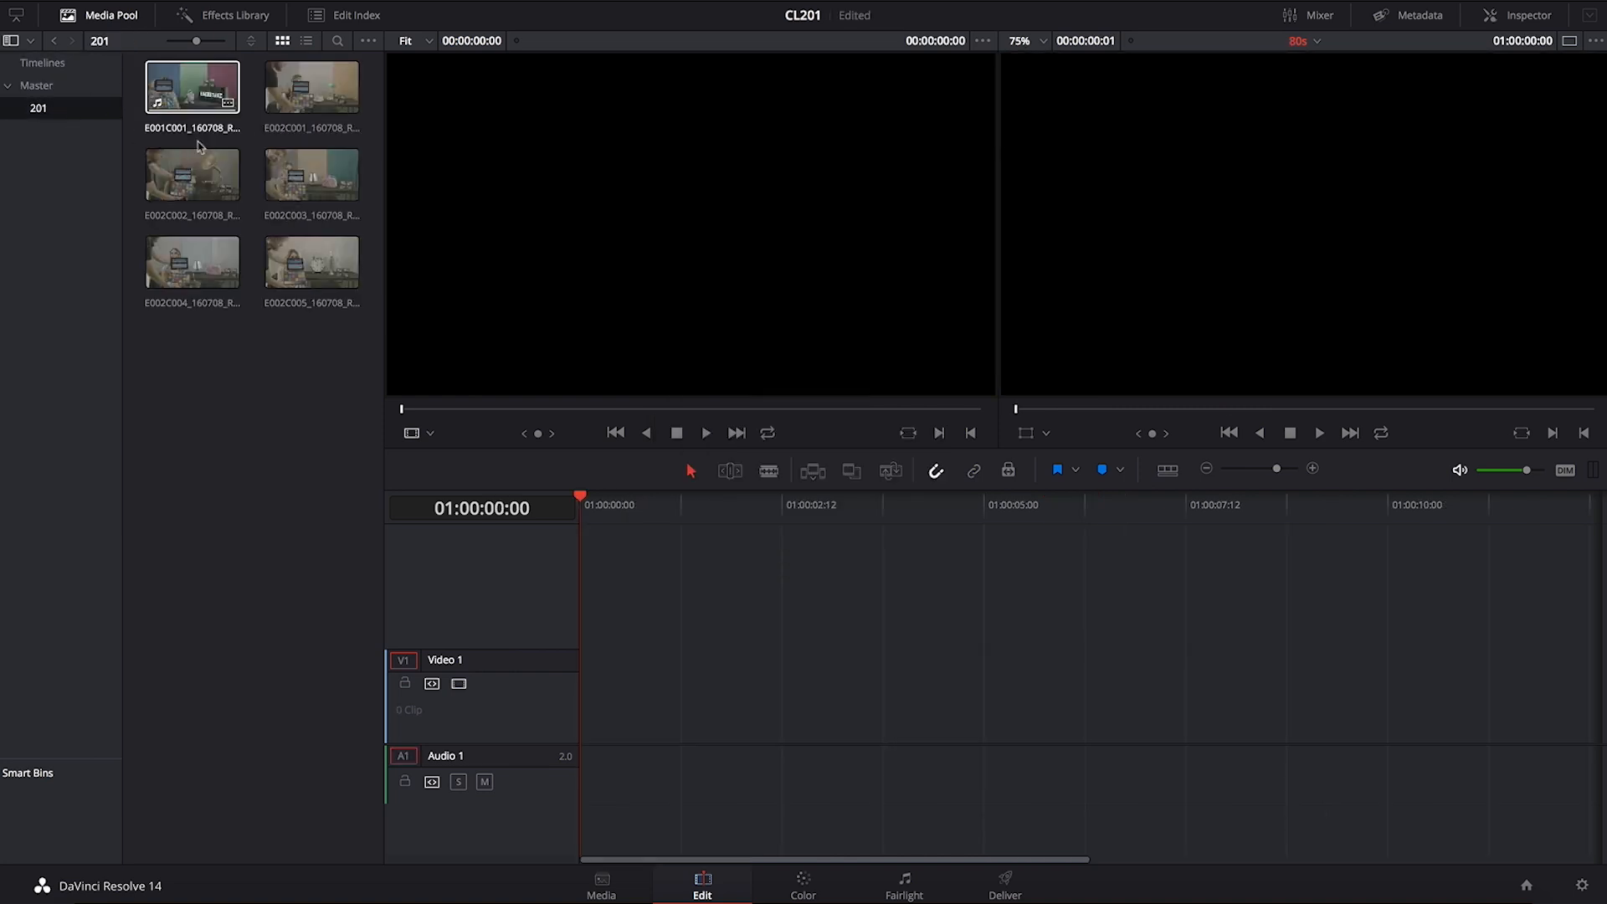
Add clip E002C005 from the 201 bin to the 80s timeline and move to the Color page.
left_click(311, 261)
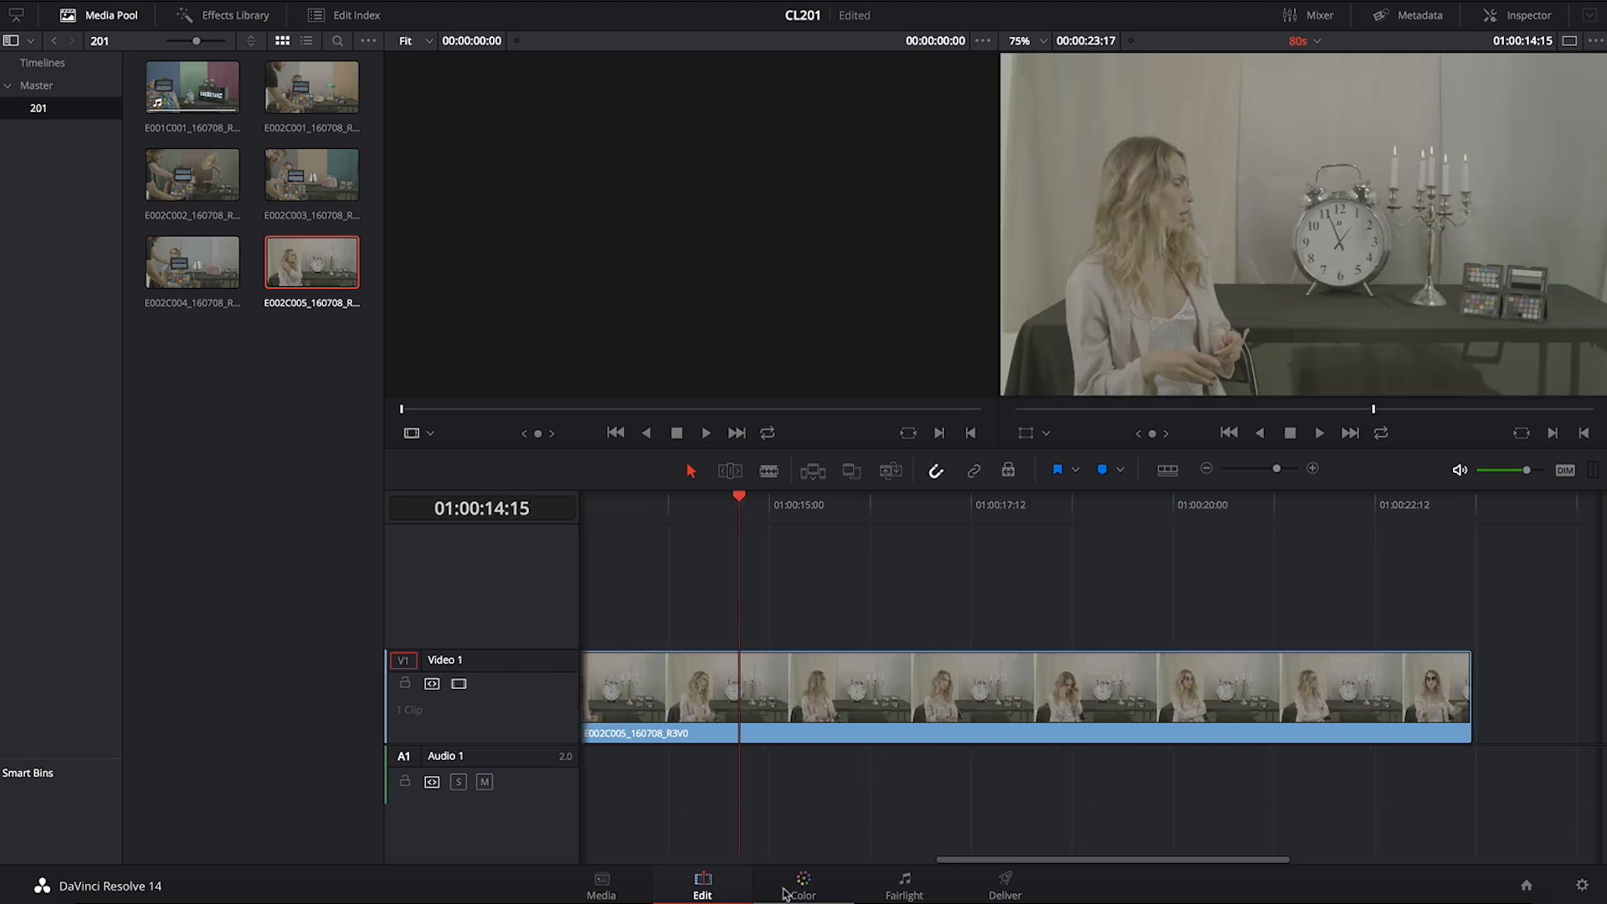
left_click(803, 886)
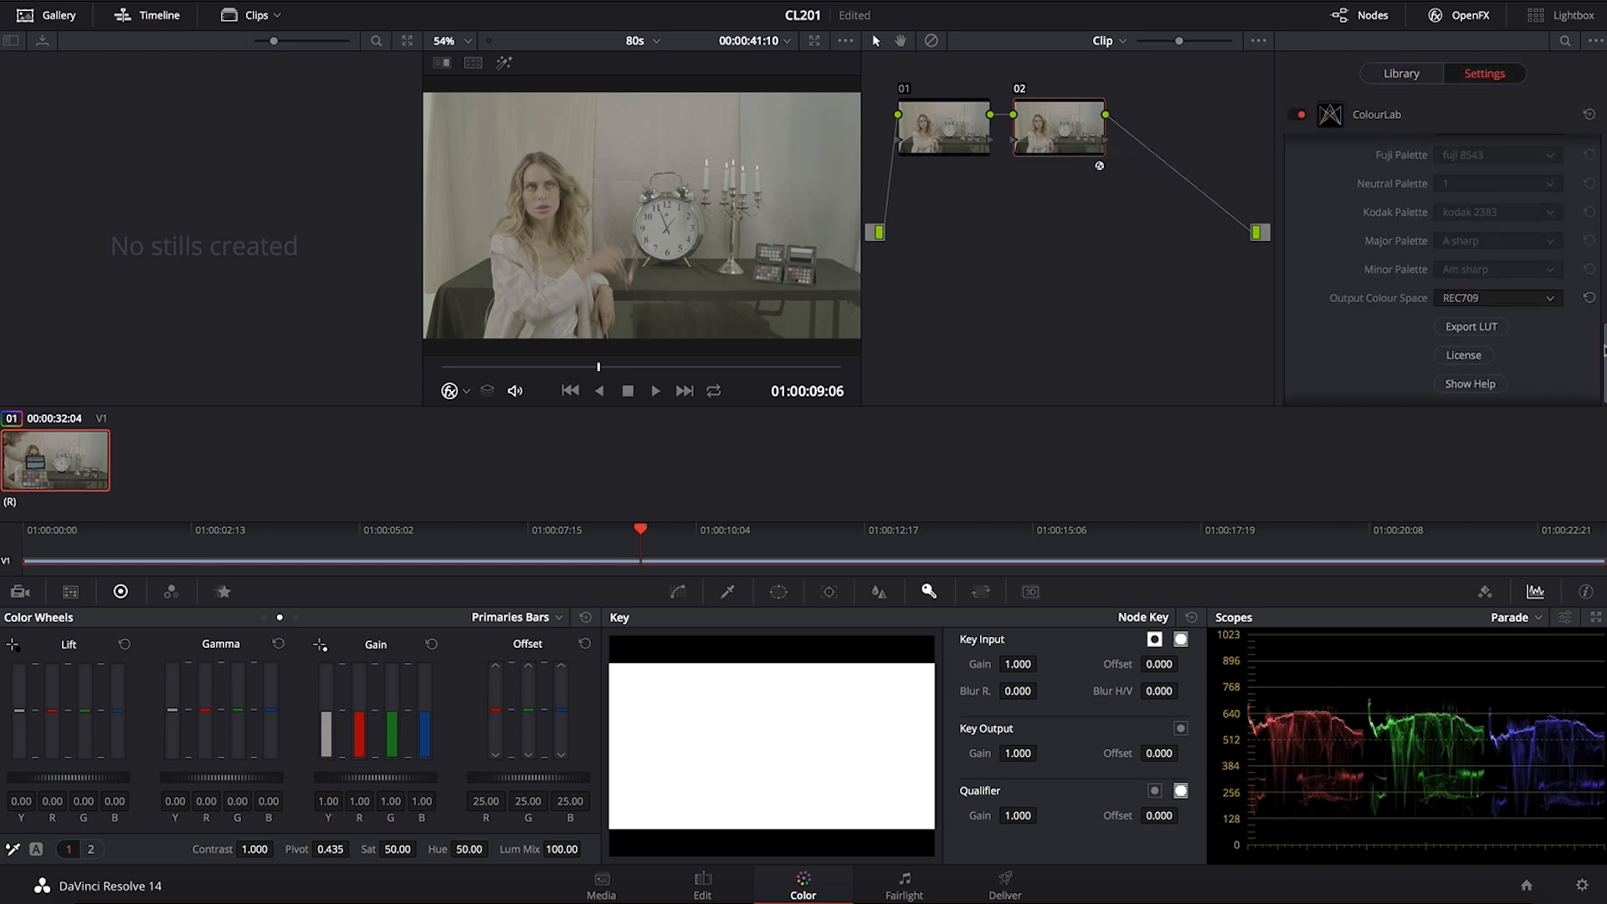
Set ColourLab's input profile on node 02 to Alexa.
left_click(1497, 161)
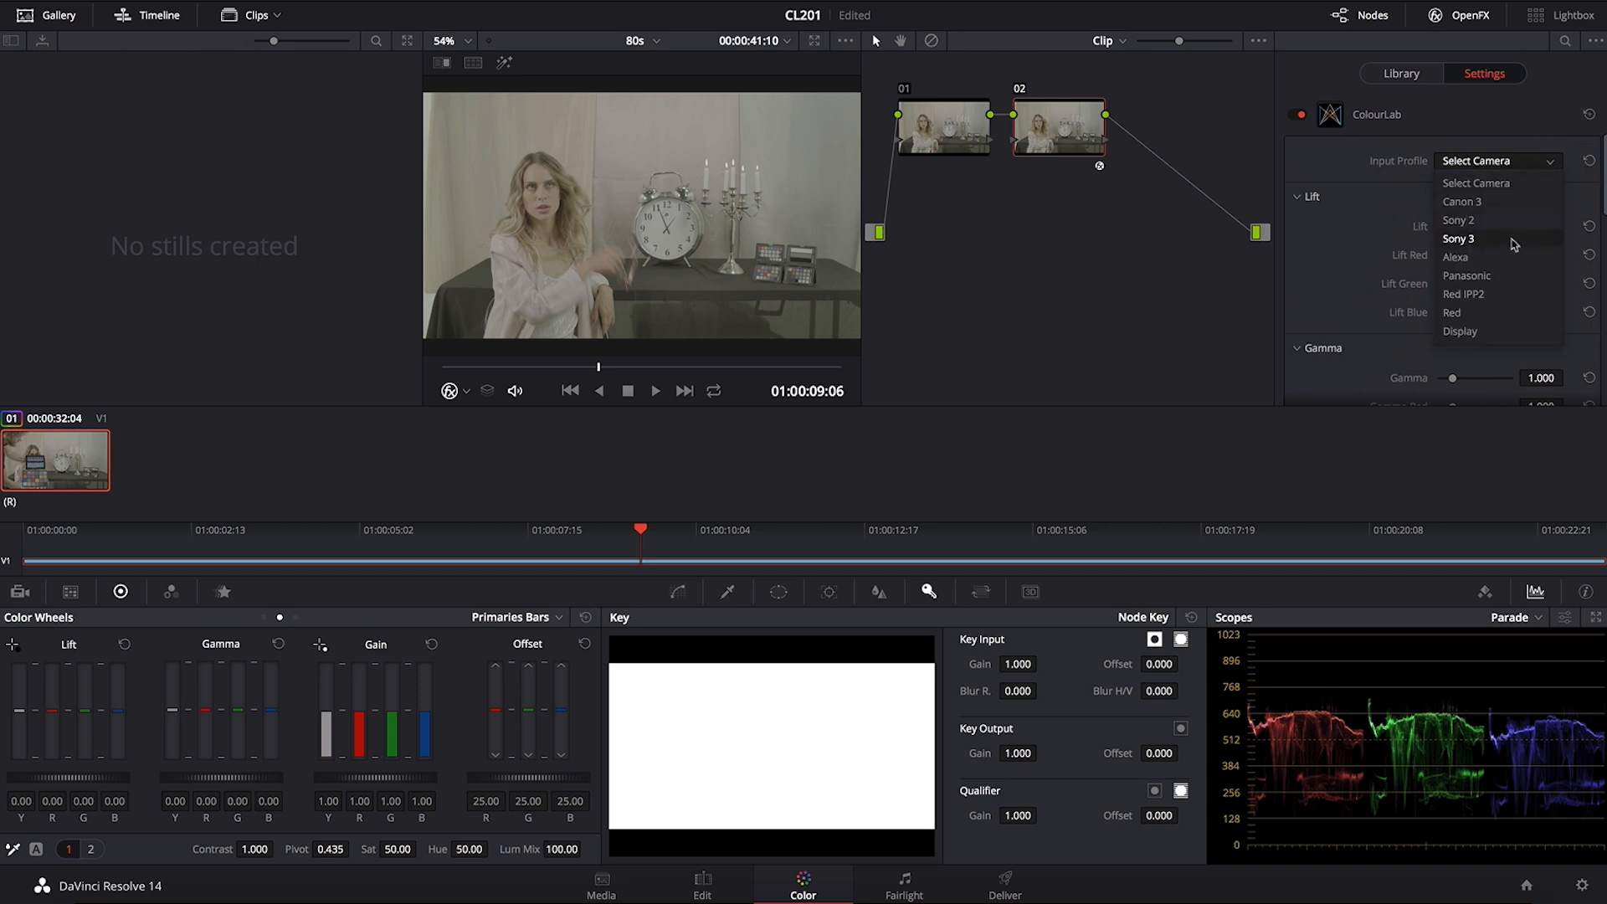
left_click(1455, 258)
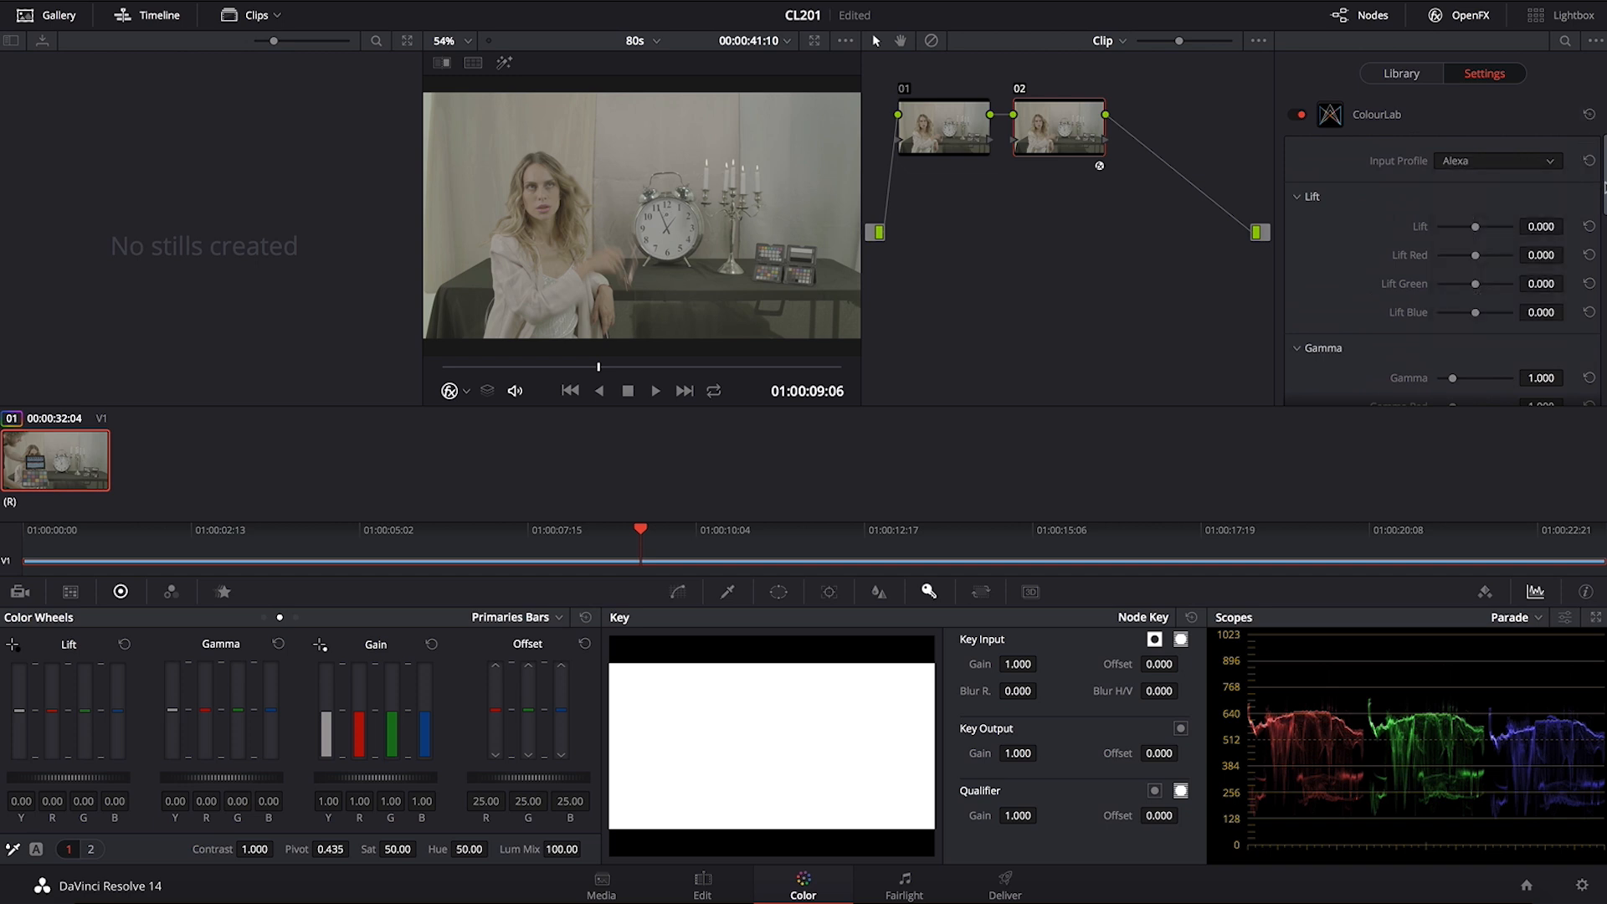
scroll("down", 3)
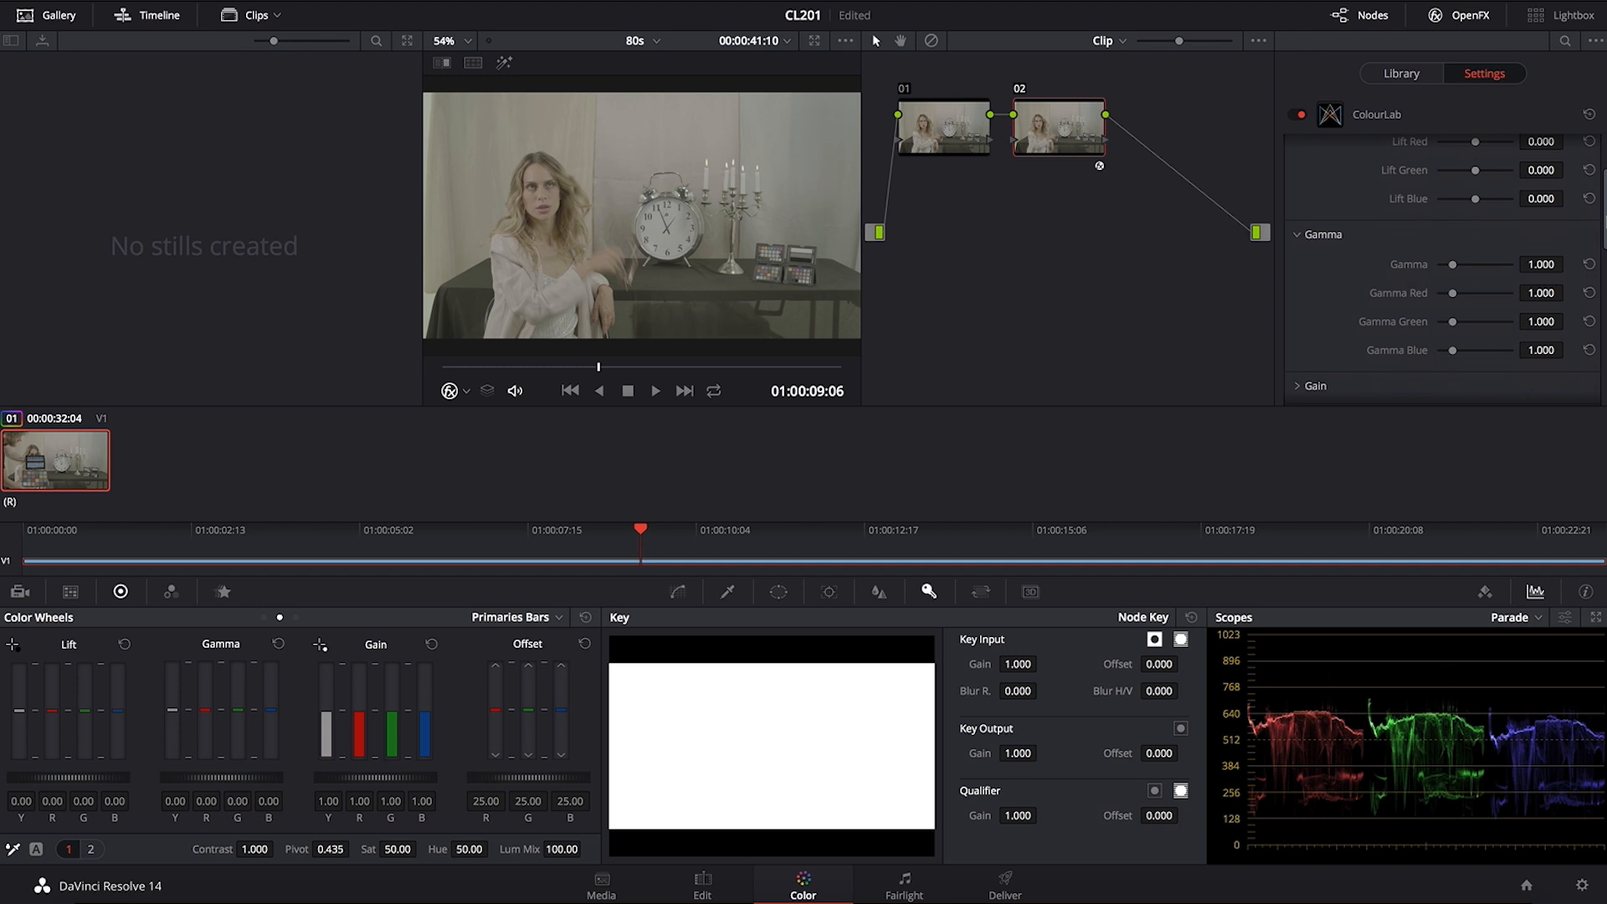
scroll("down", 3)
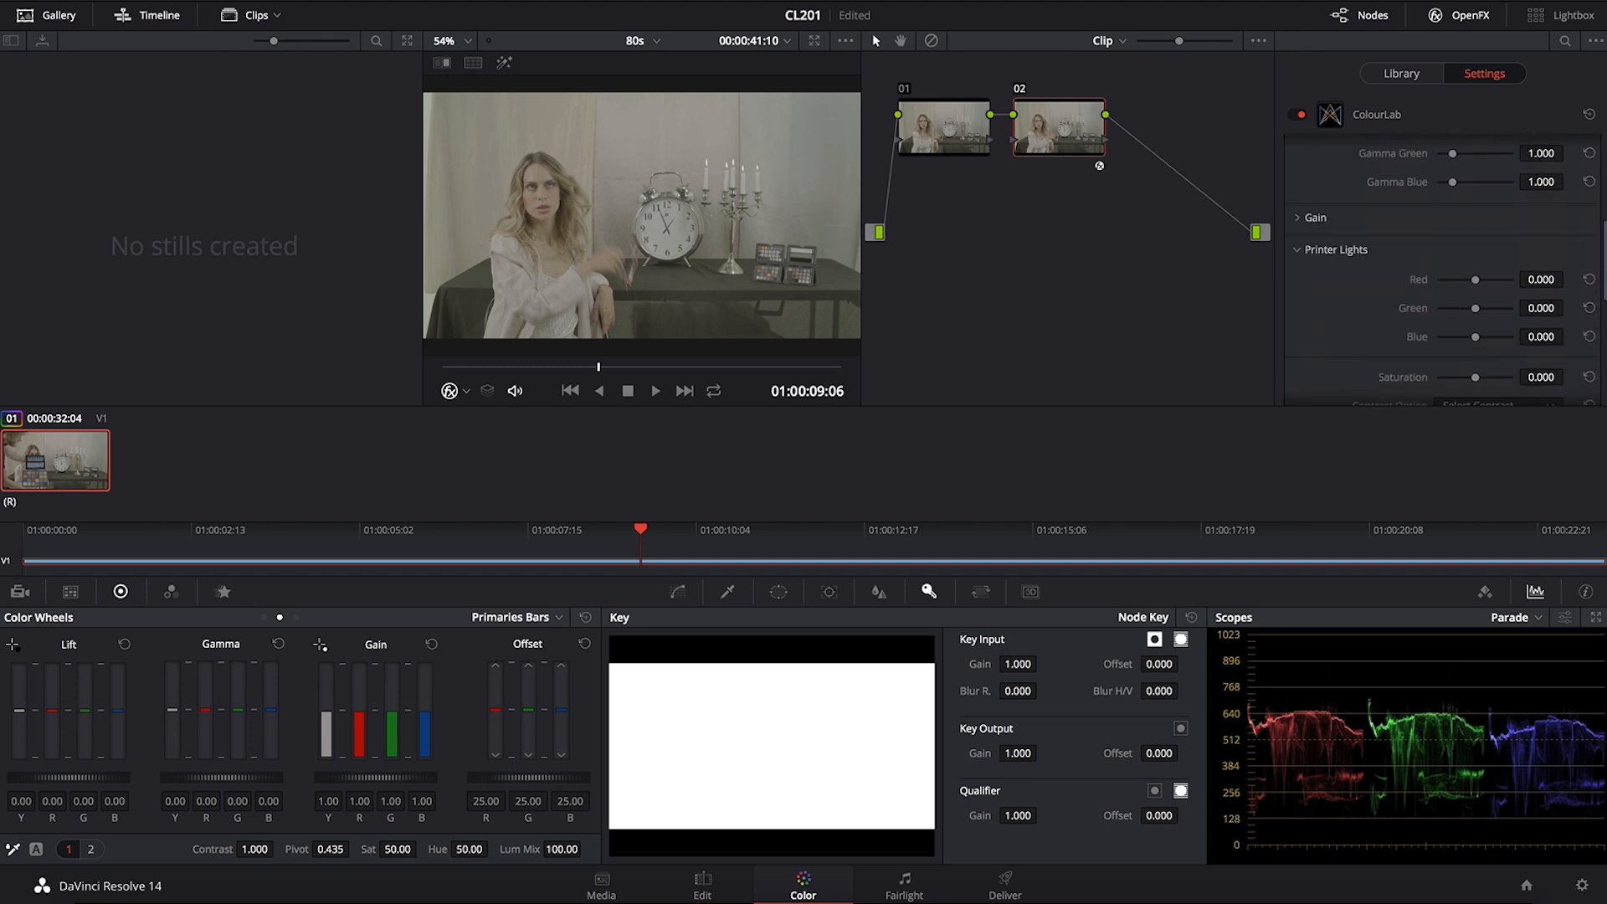
scroll("down", 3)
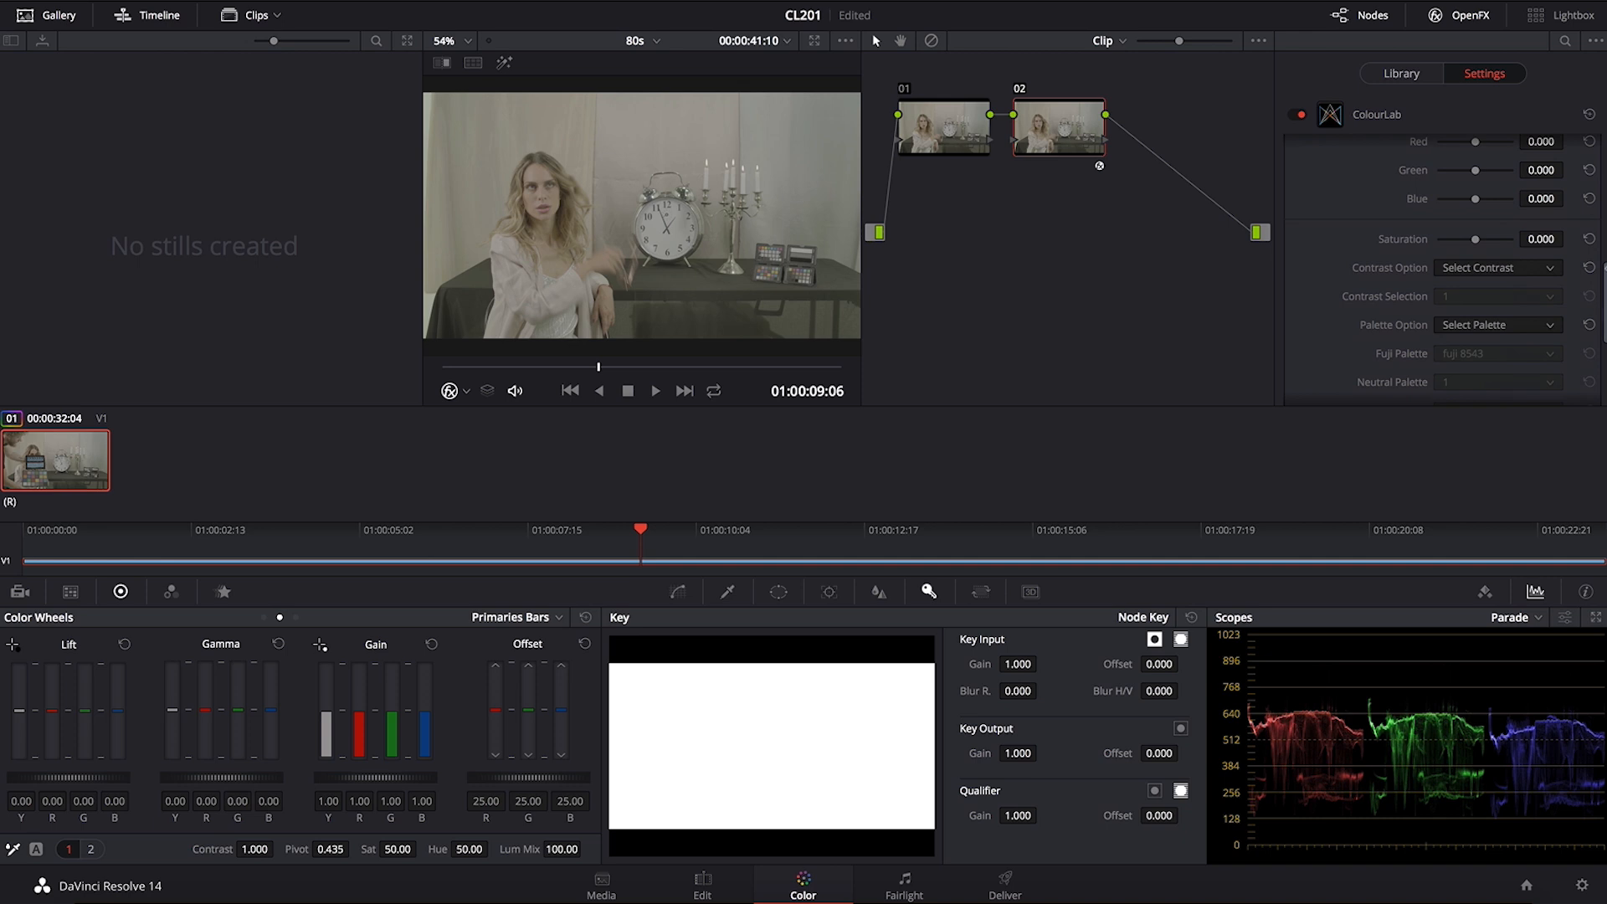
Choose the S Contrast curve and lower ColourLab's gamma to 0.922.
left_click(1497, 268)
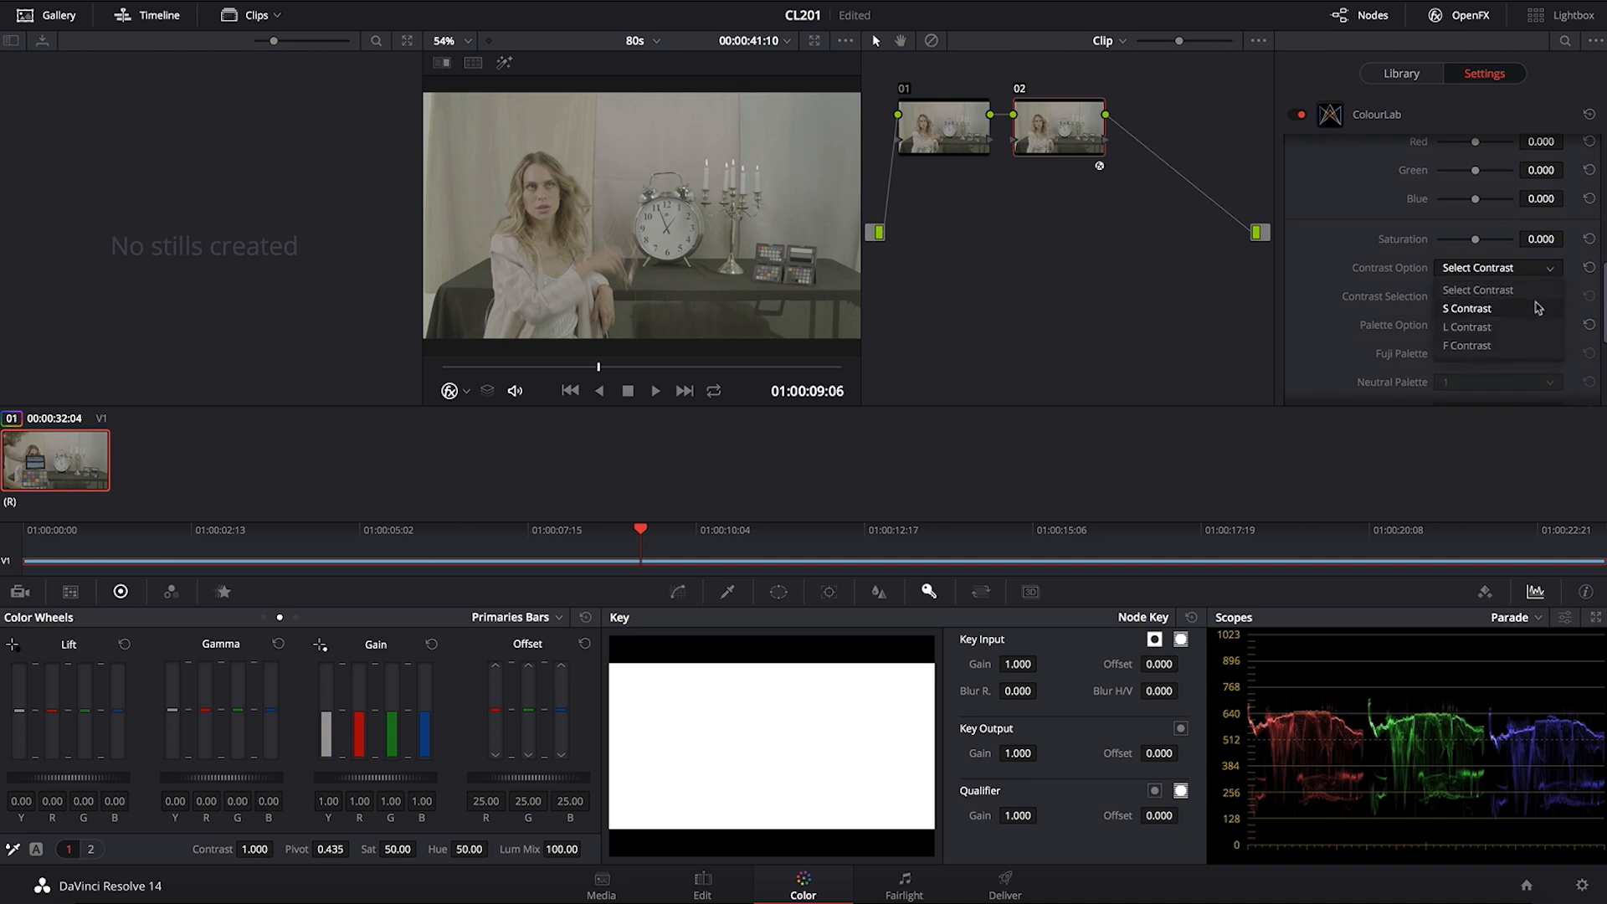
left_click(1467, 308)
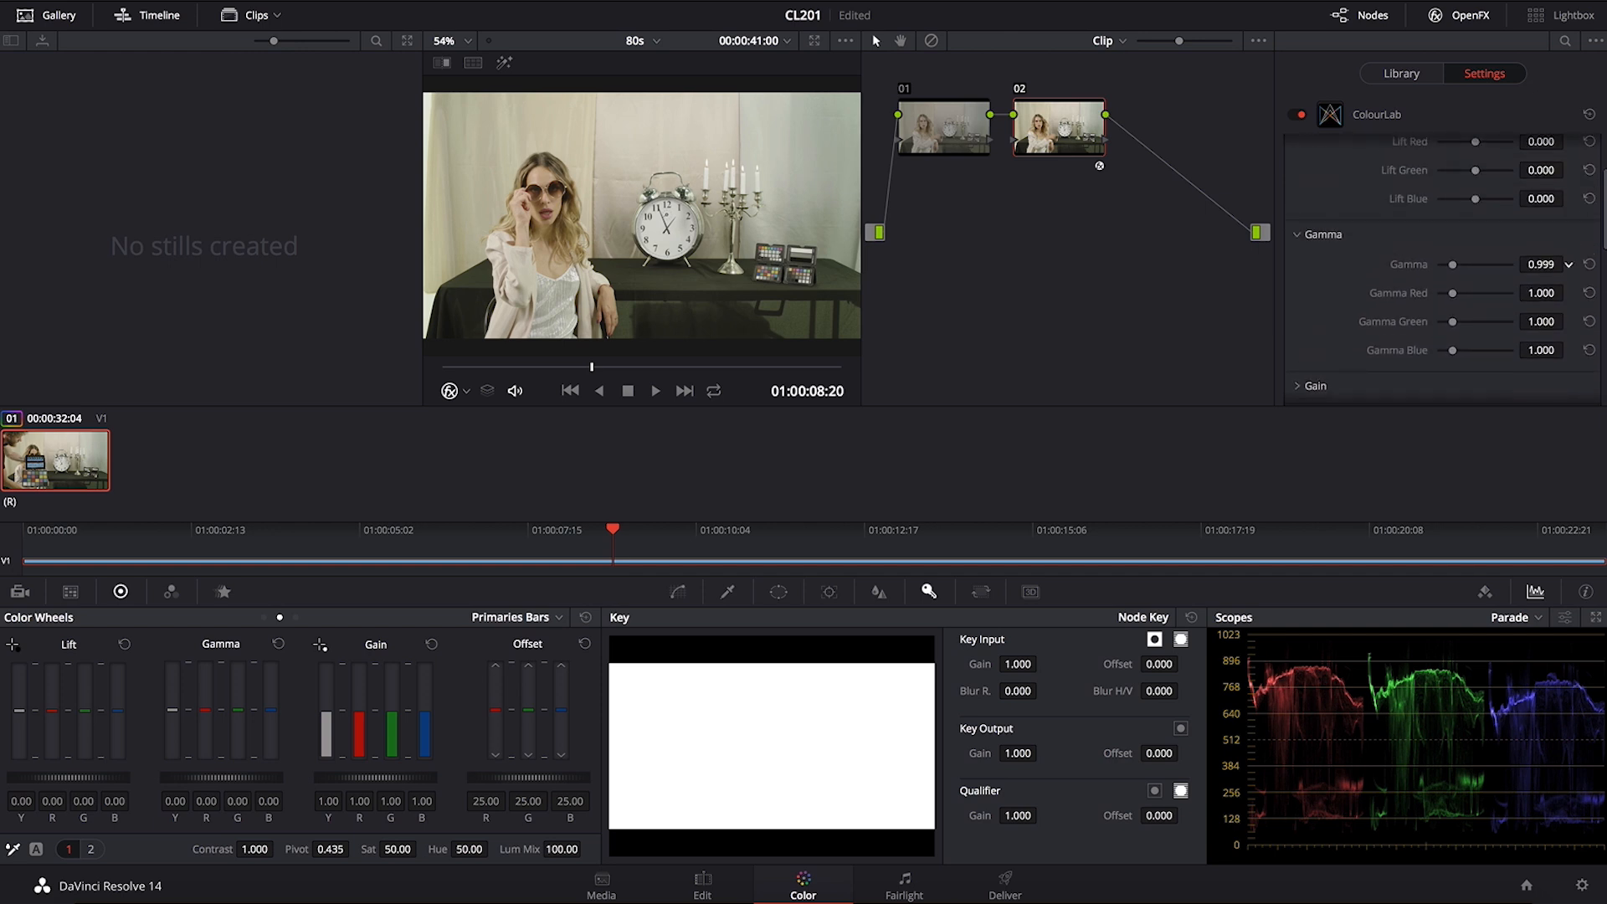
left_click_drag(1497, 264, 1455, 264)
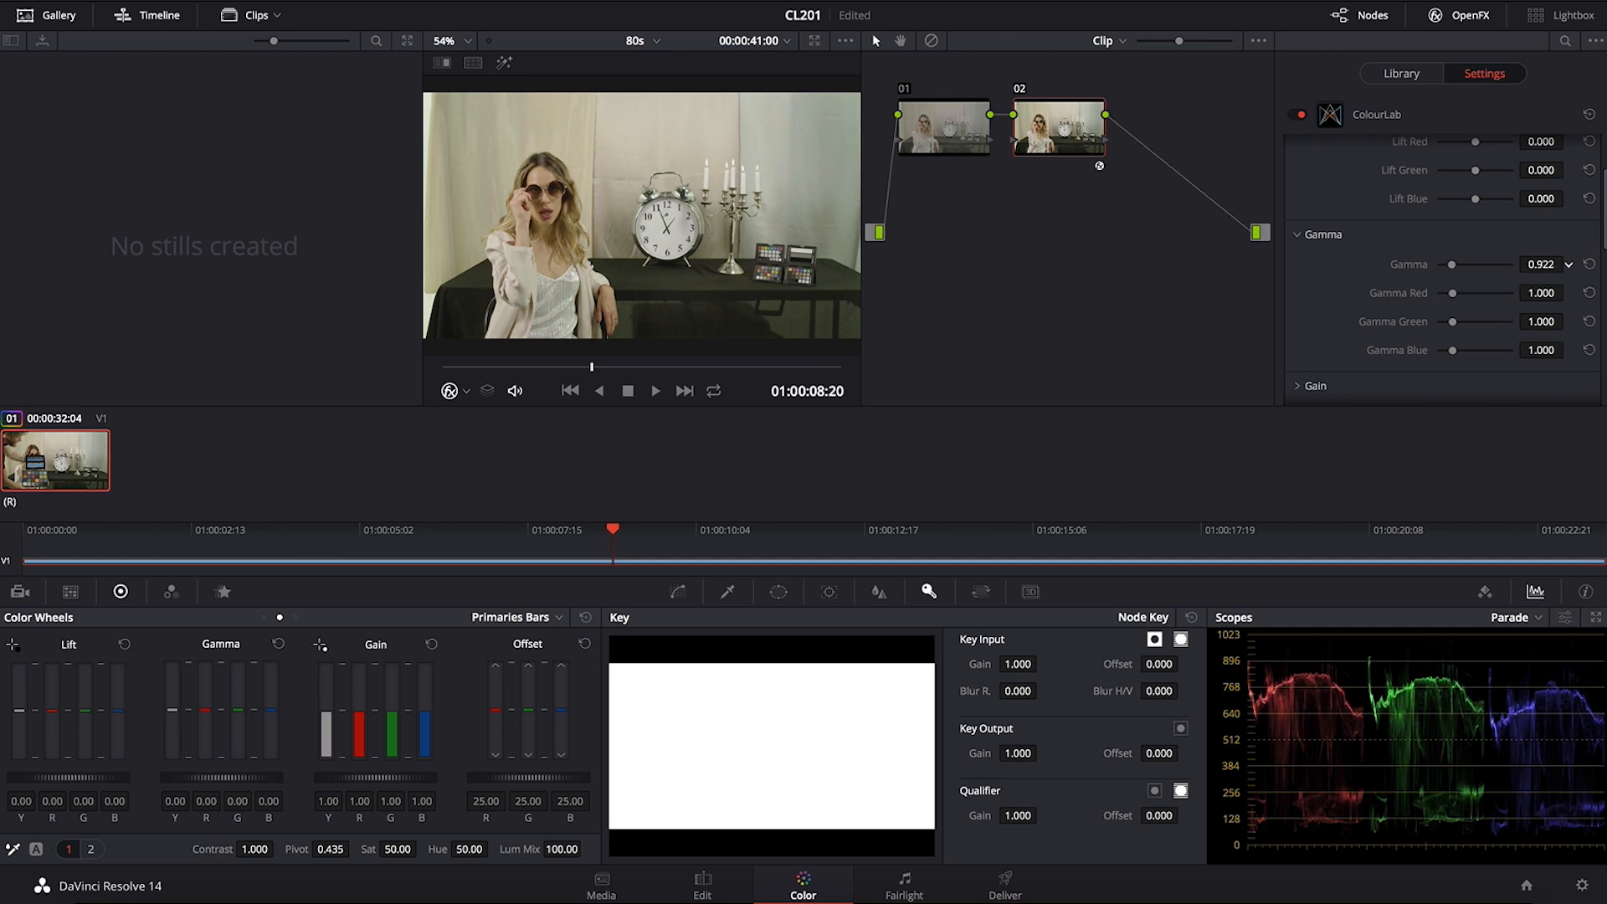
left_click_drag(1486, 263, 1477, 263)
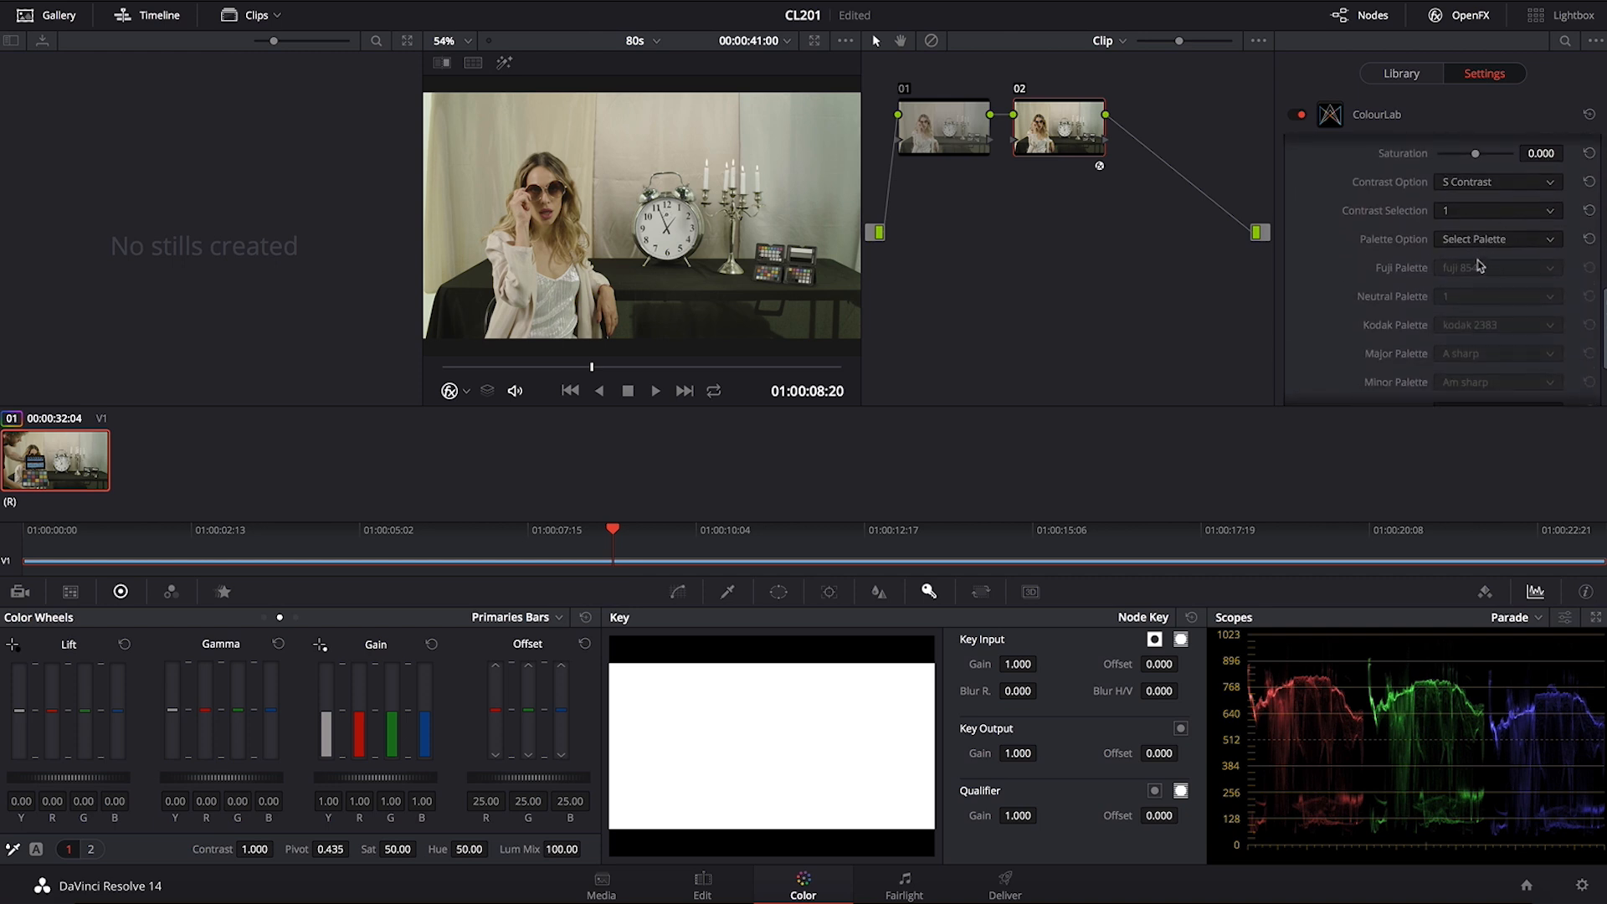
Set the palette option to Kodak and pick a Kodak Vision 3 film stock.
left_click(1497, 238)
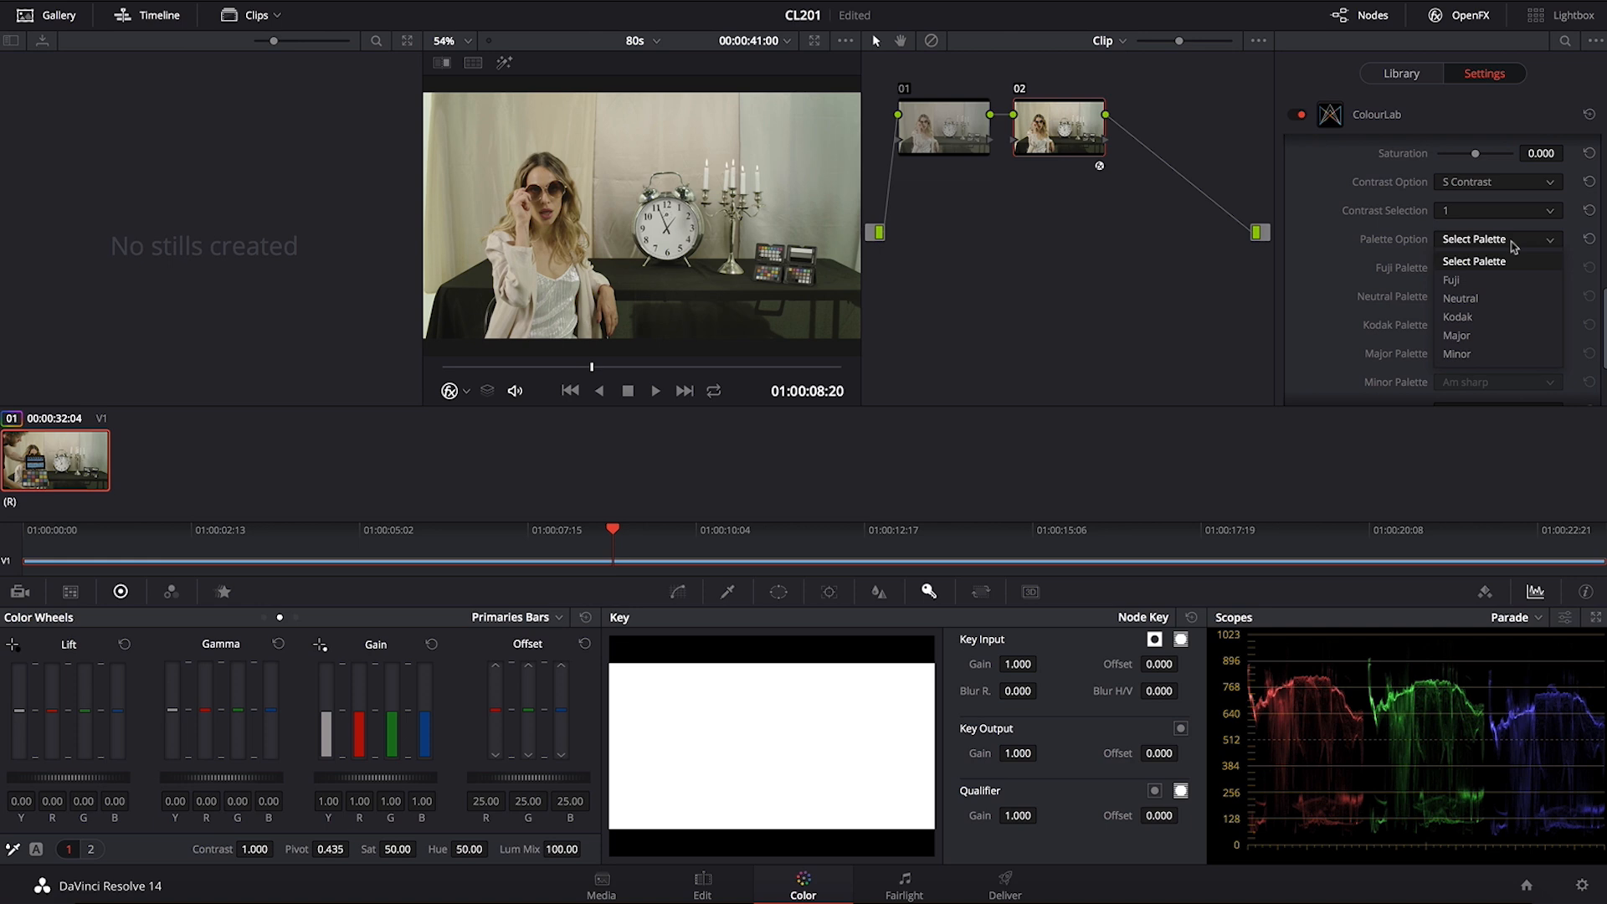
left_click(1457, 316)
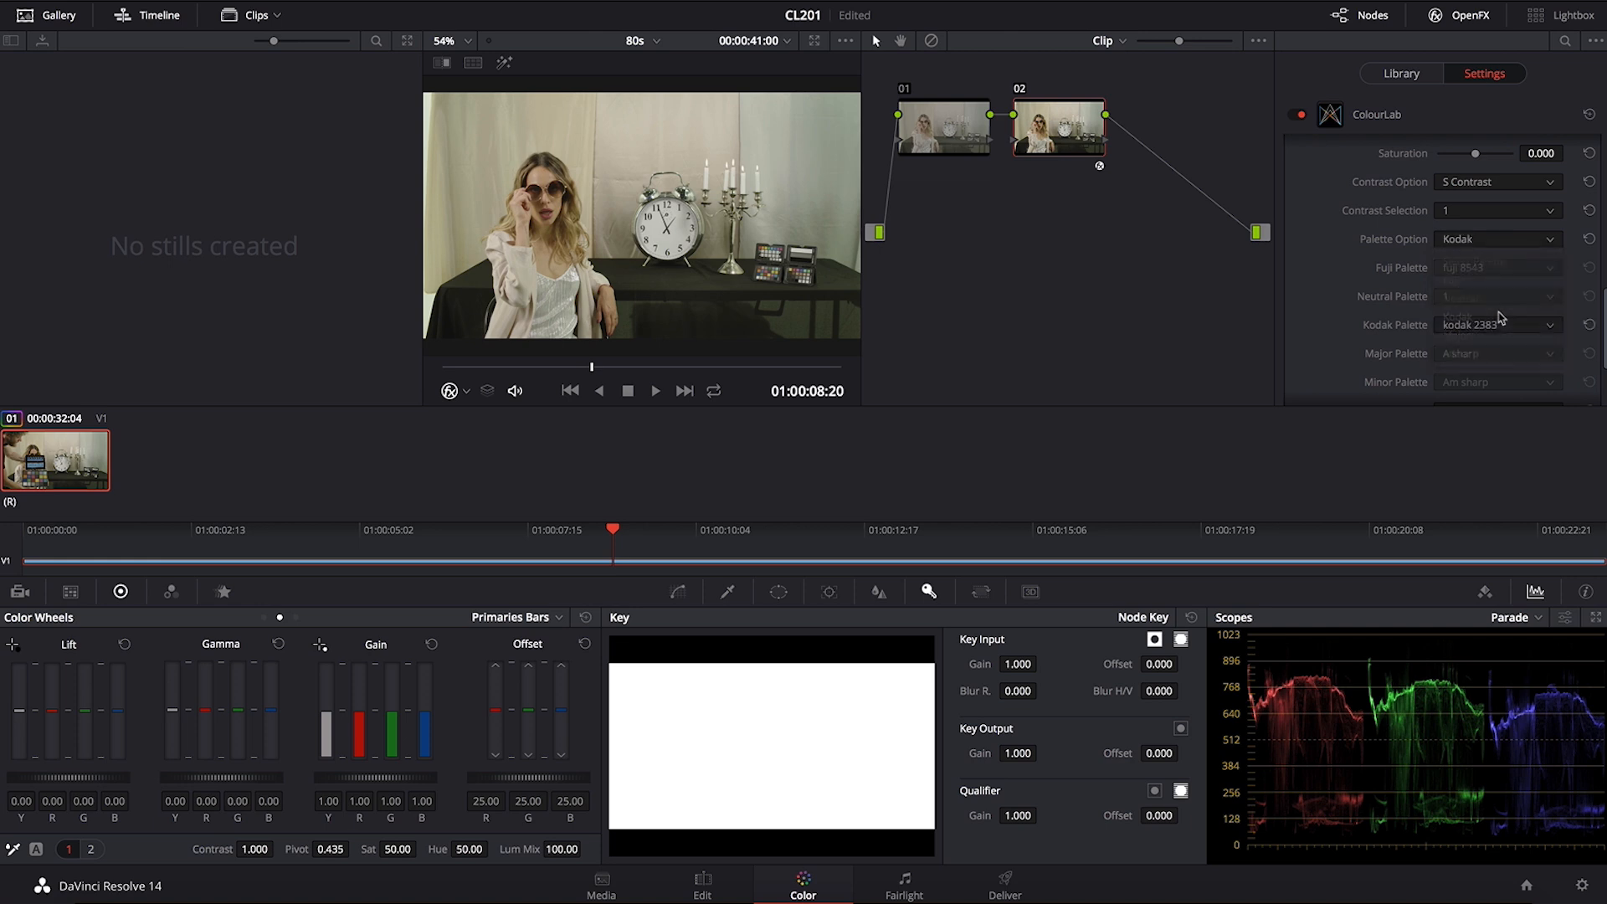
left_click(1497, 324)
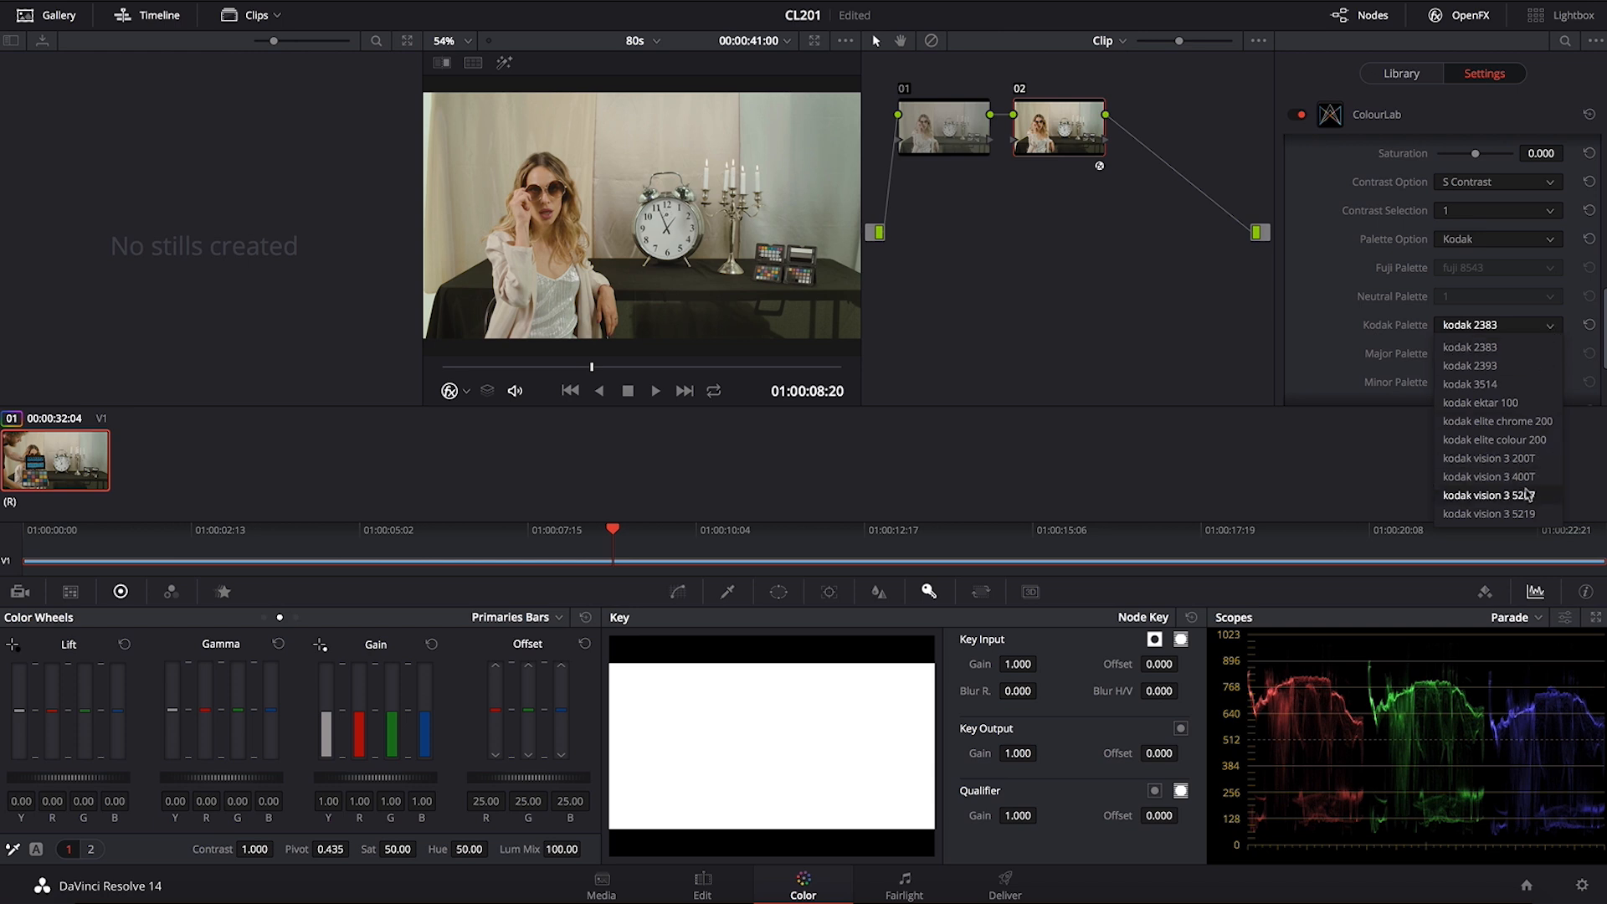
left_click(1490, 494)
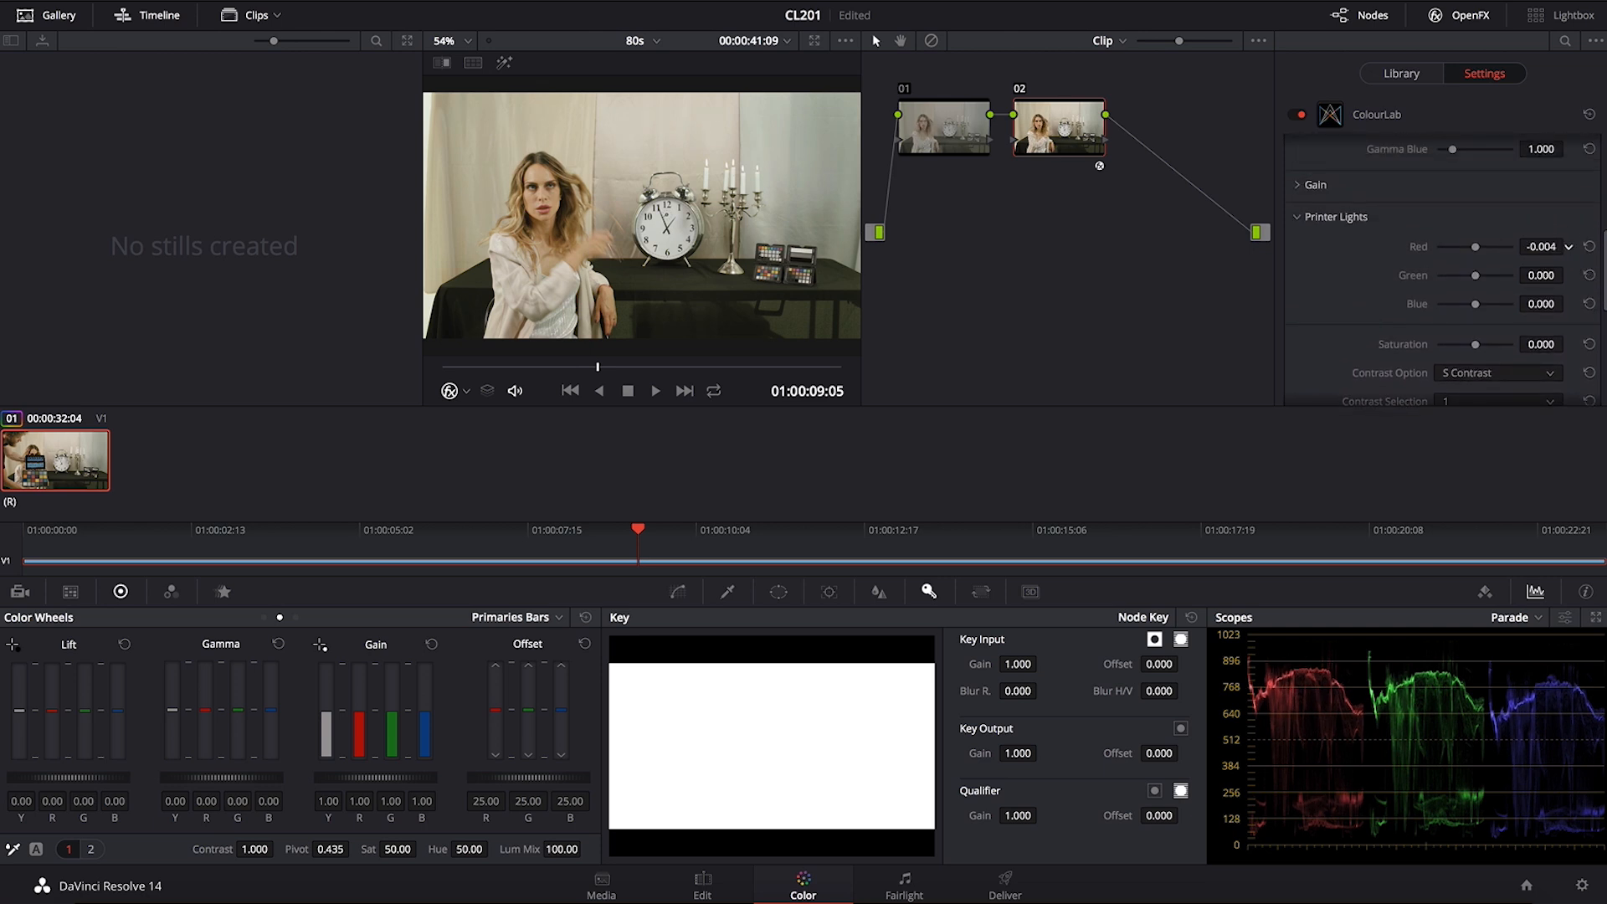
Set the printer lights to red -0.004 and blue 0.050.
left_click(1571, 302)
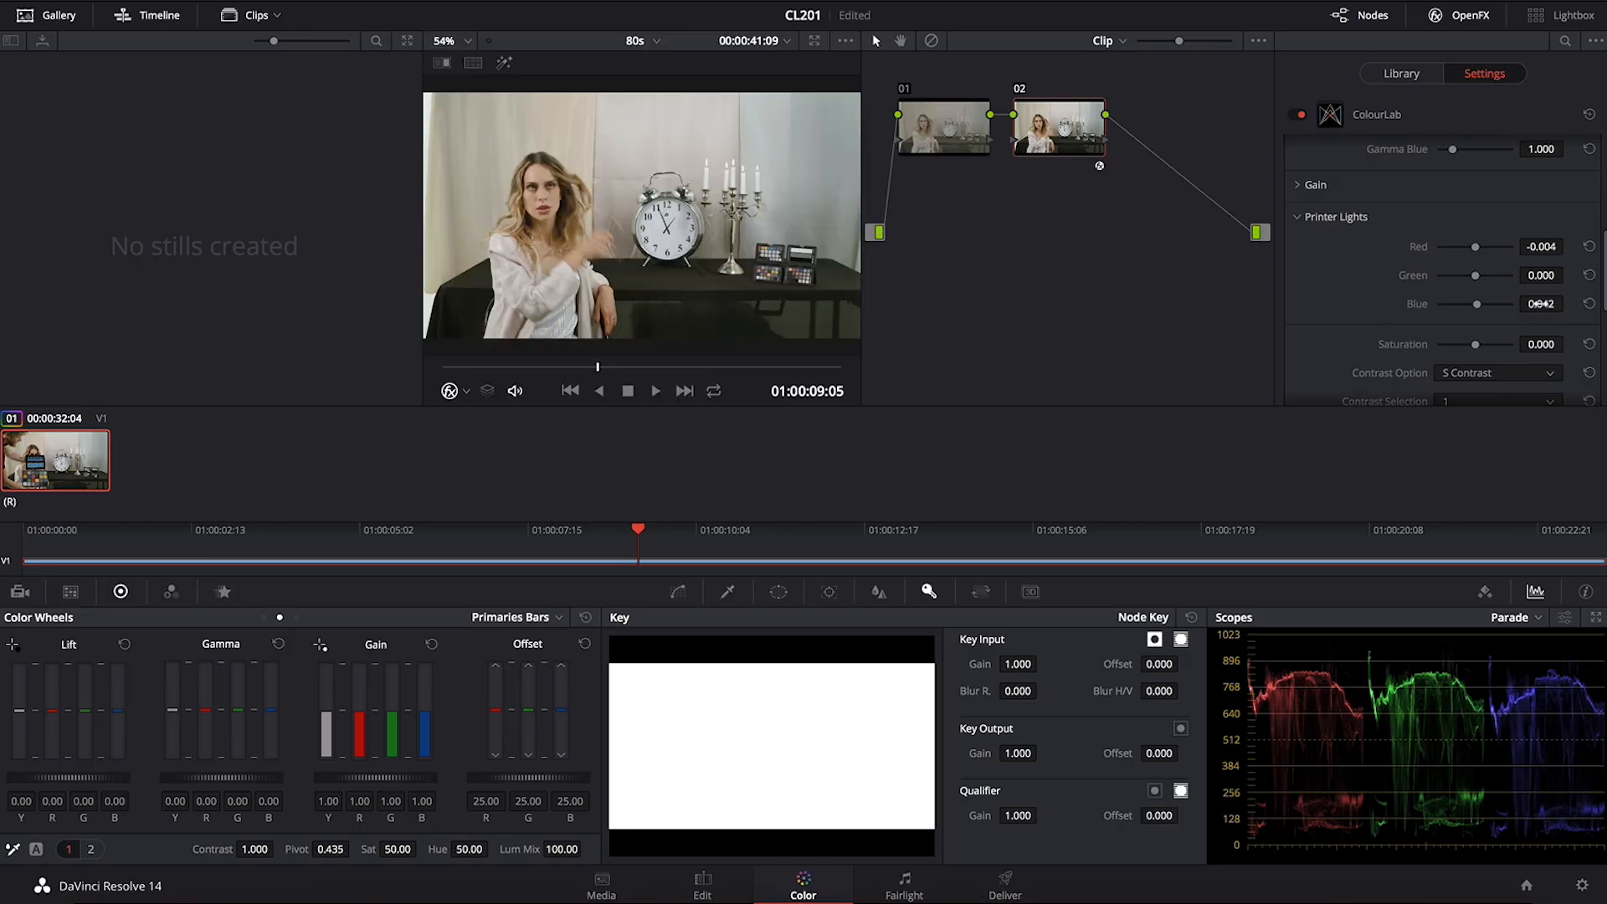
left_click(1567, 298)
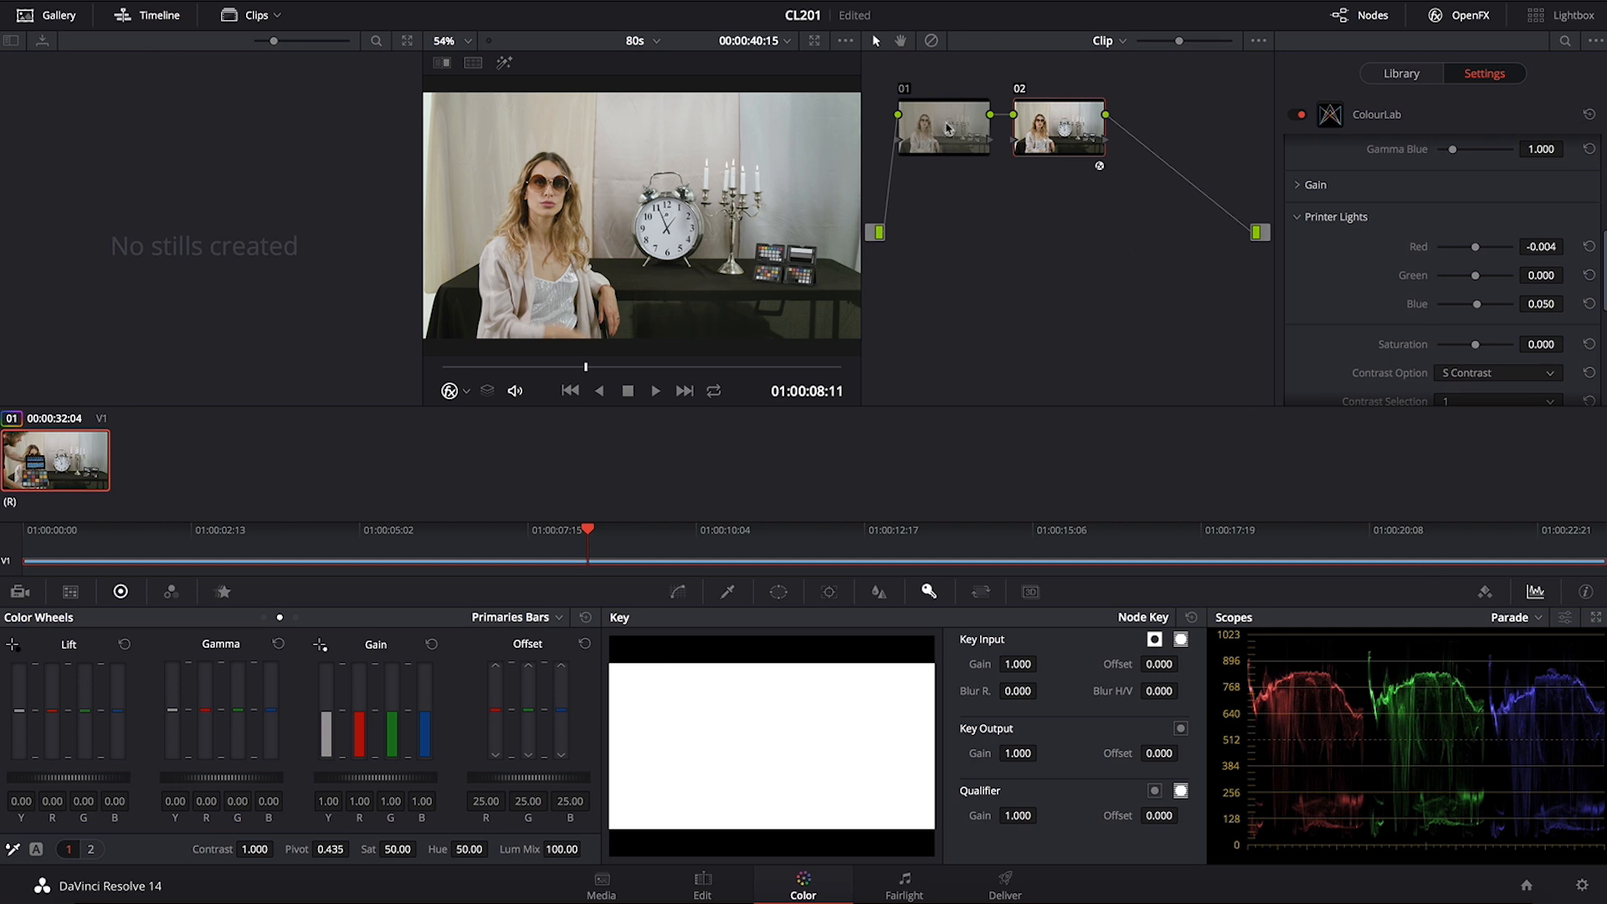
mouse_move(915, 204)
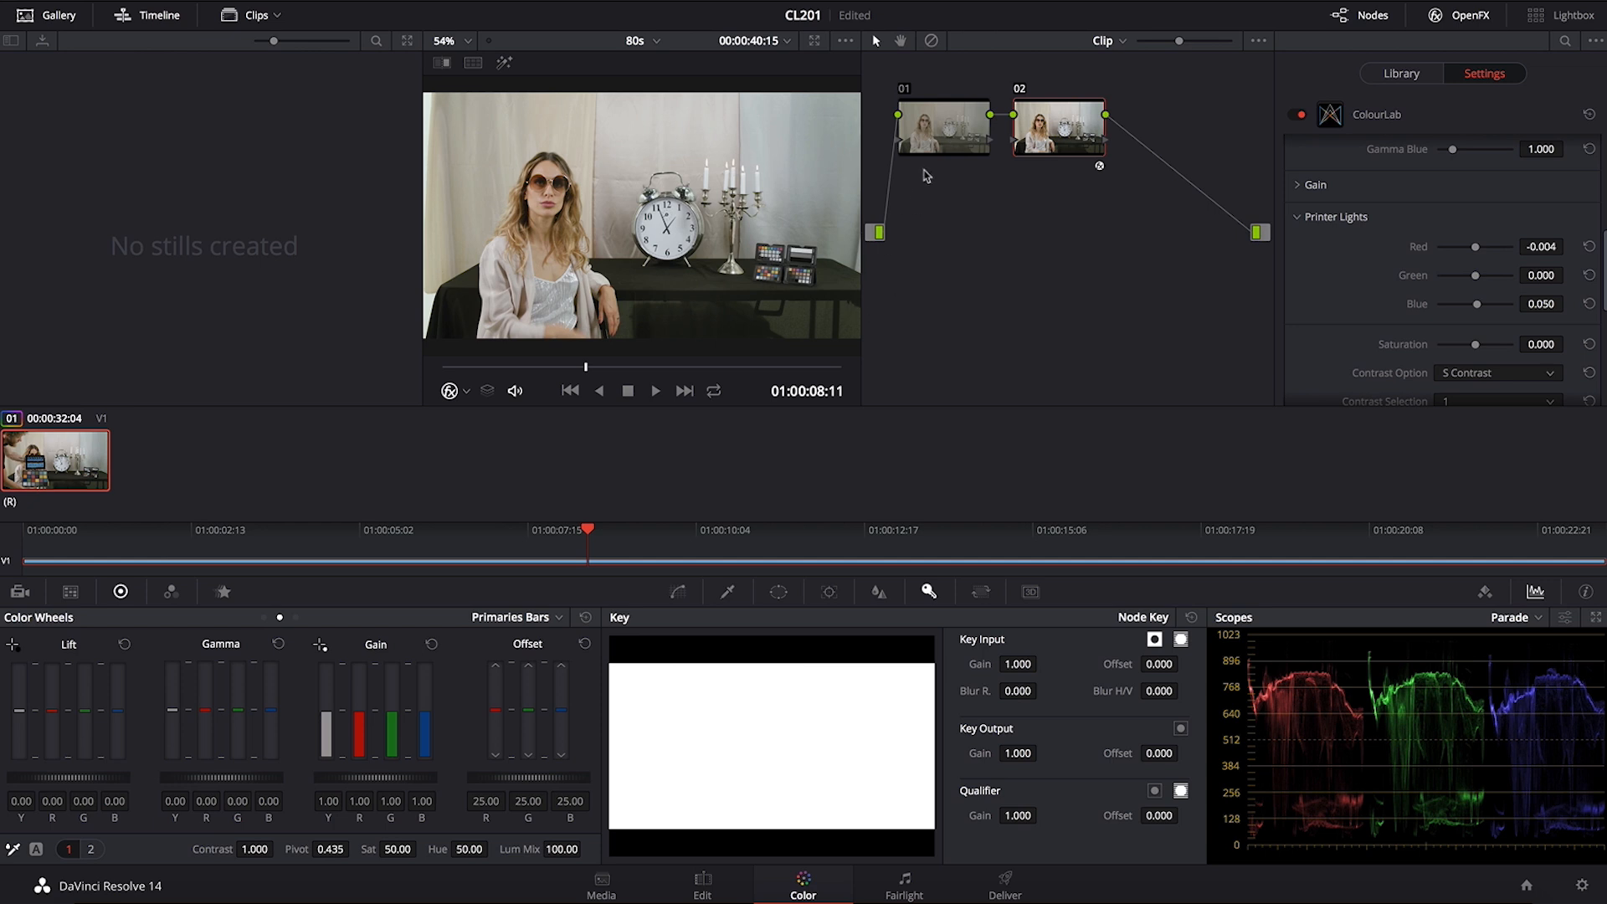
mouse_move(1389, 717)
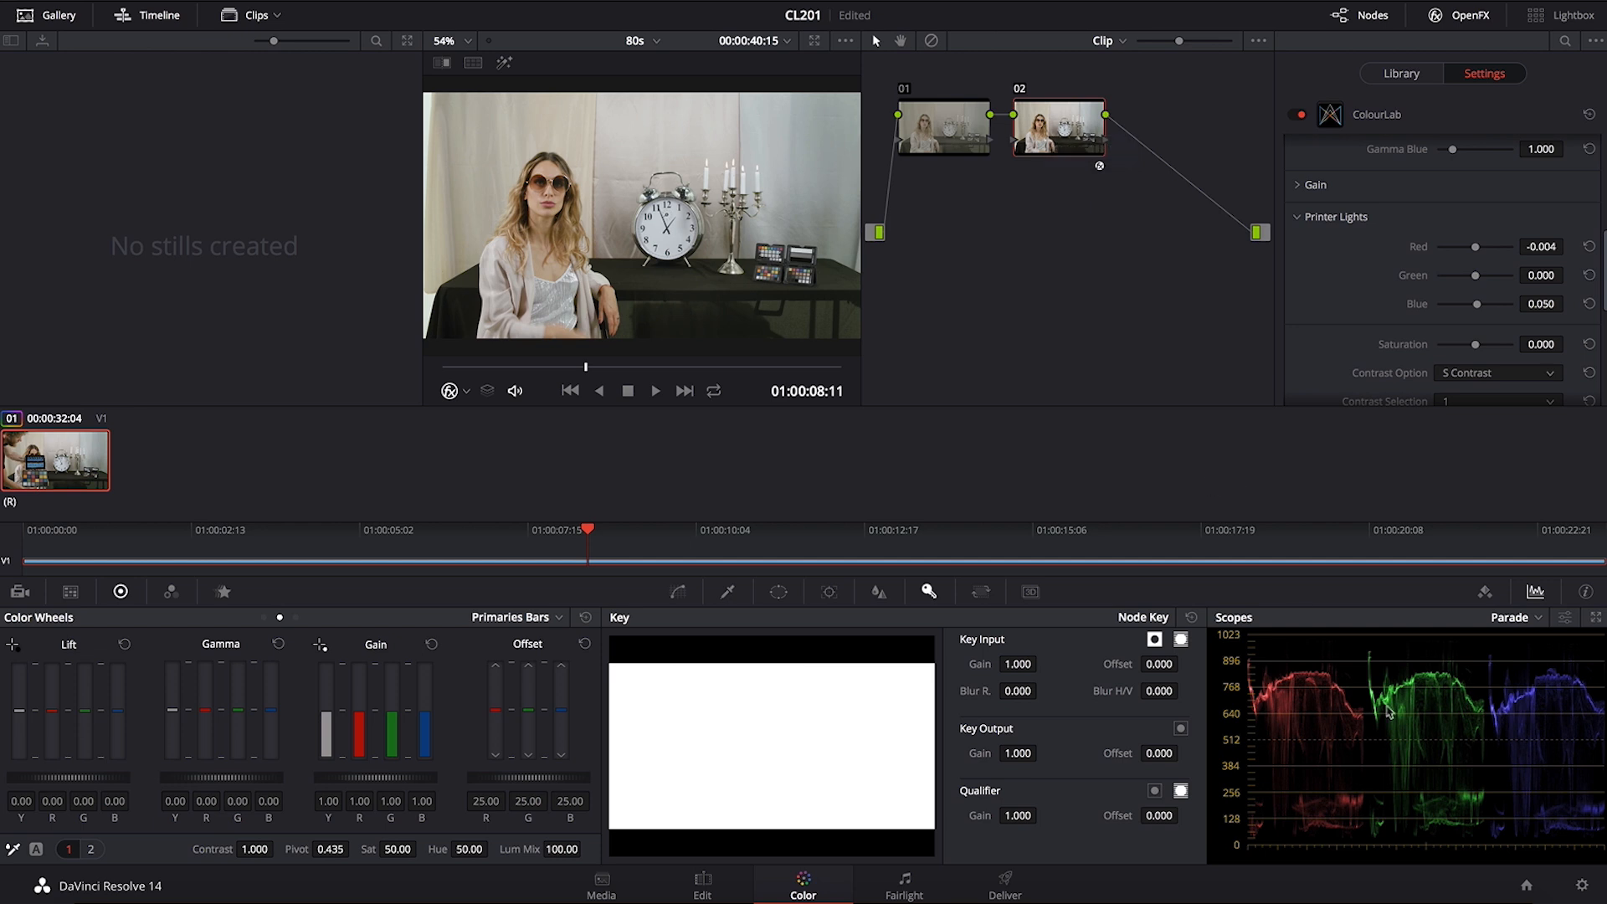
mouse_move(1480, 695)
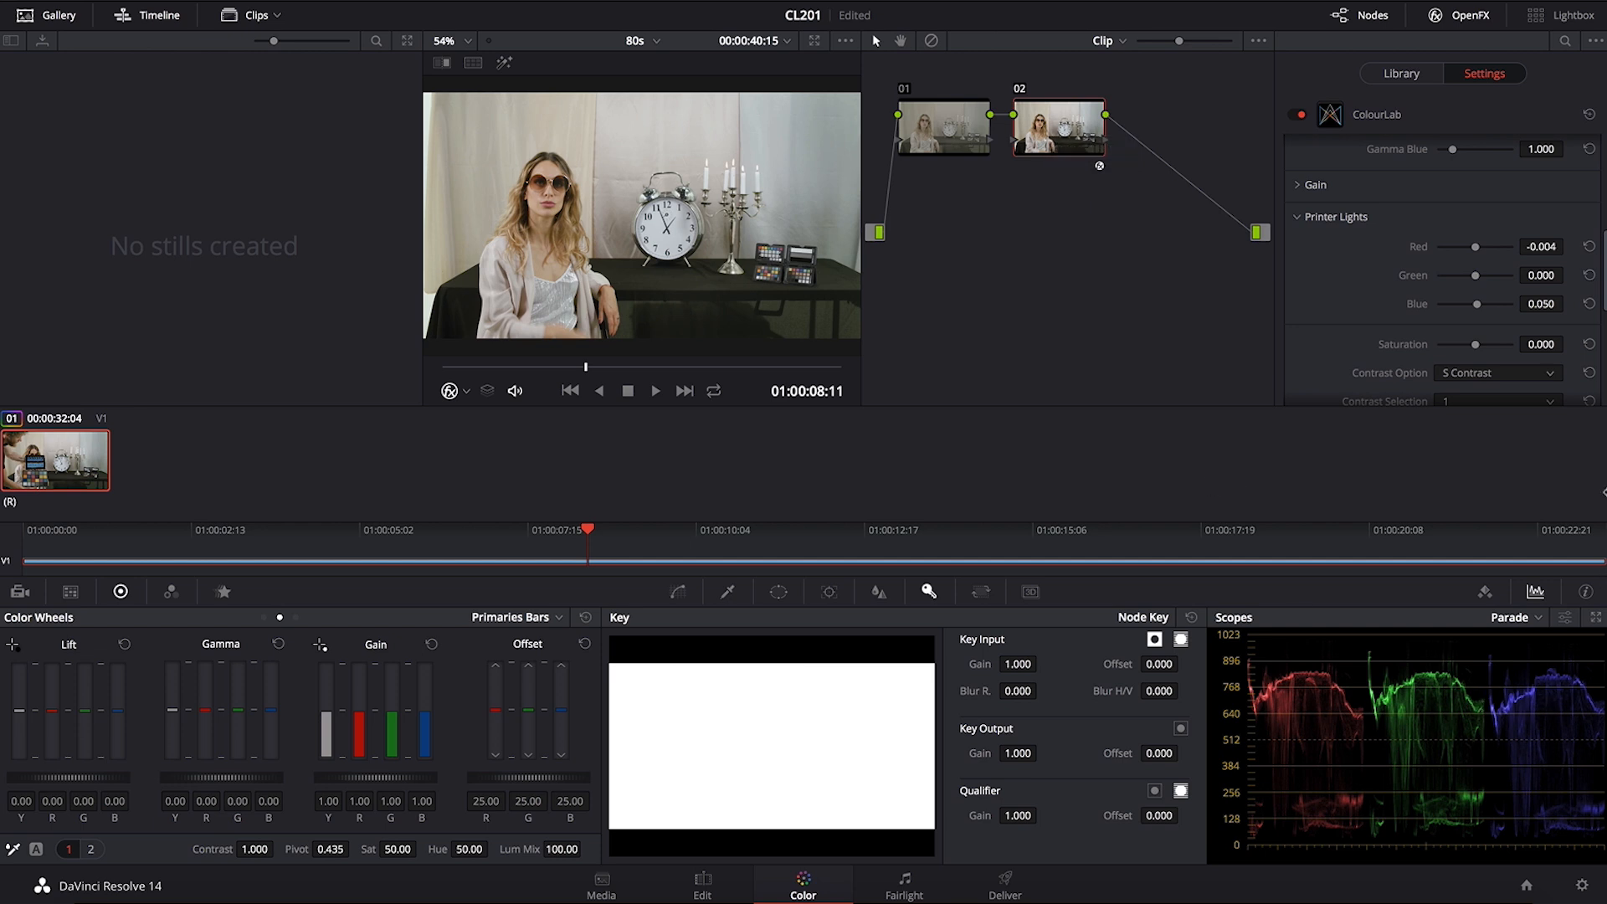
scroll("down", 3)
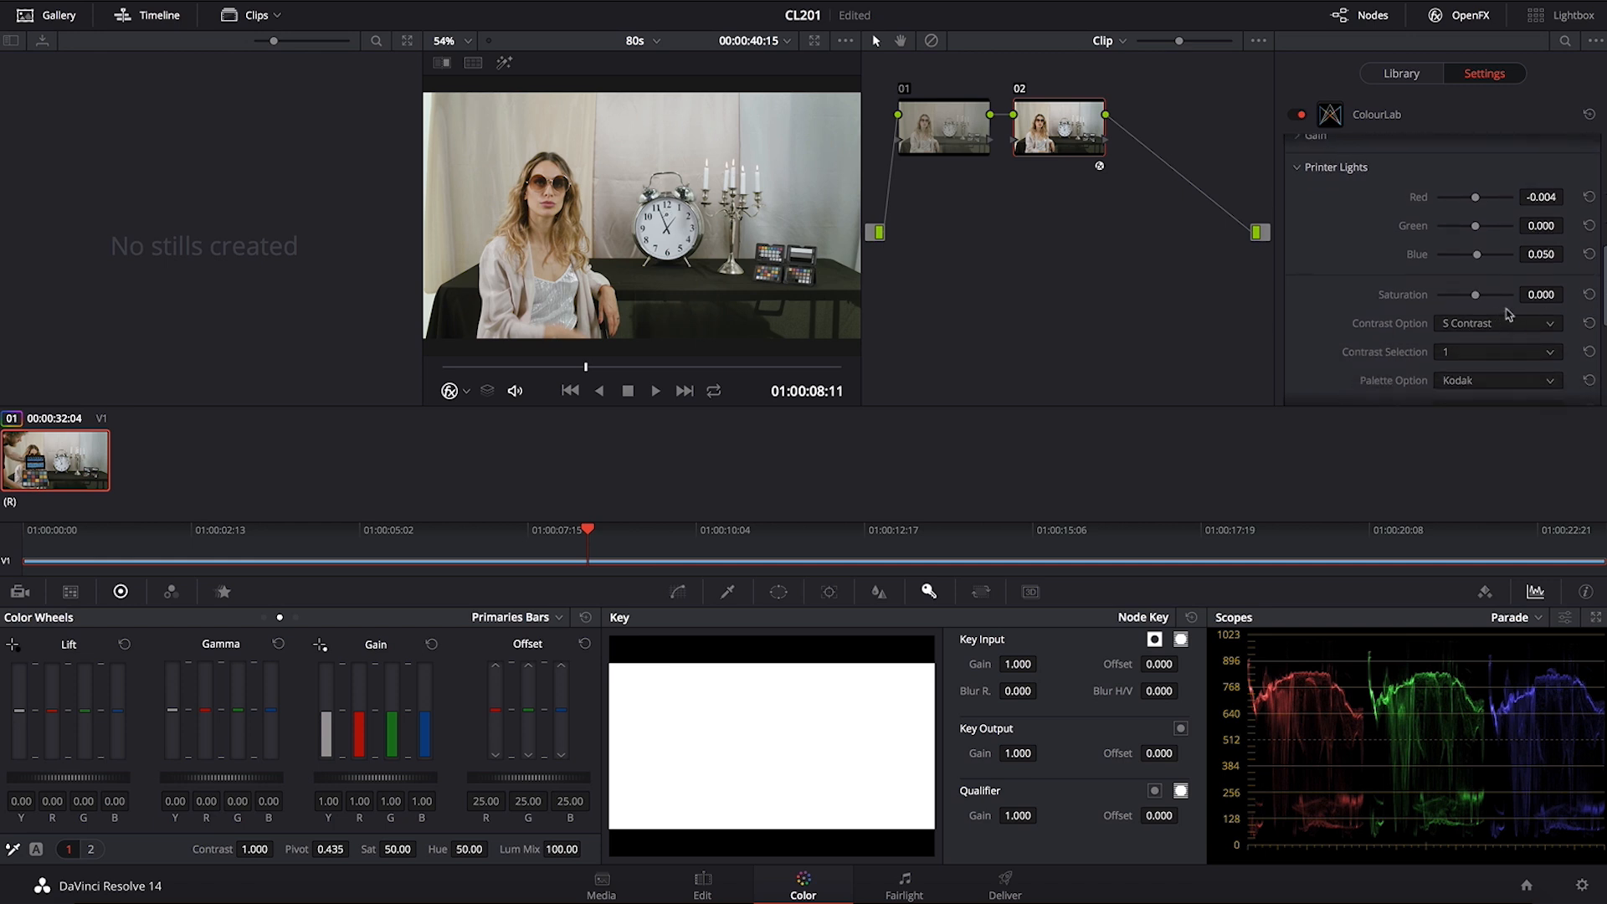